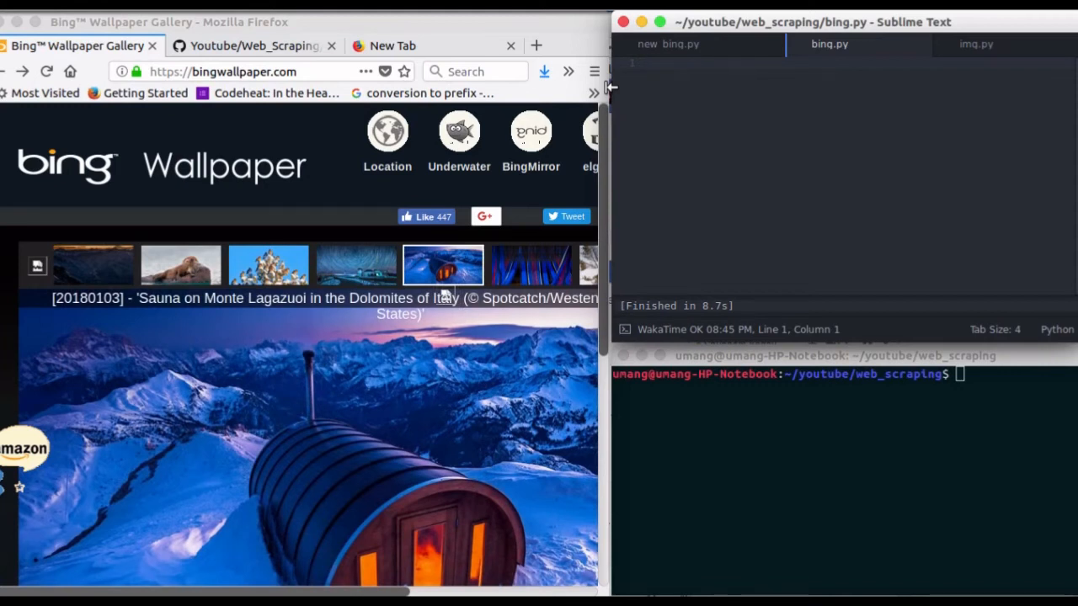
Step: Add the imports in bing.py: BeautifulSoup from bs4, and requests
click(650, 63)
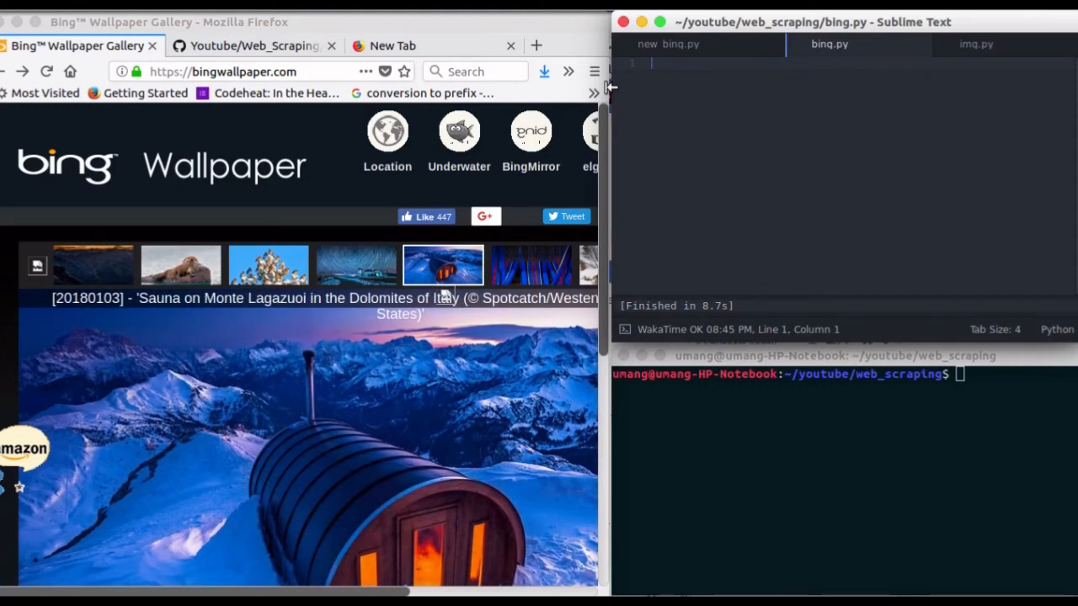
click(530, 264)
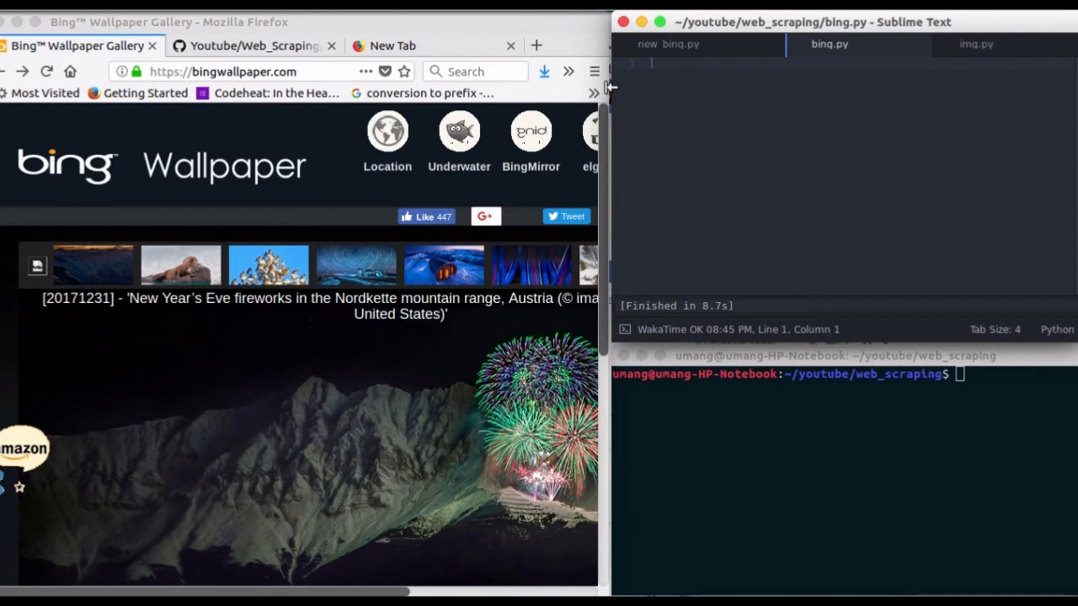
click(92, 265)
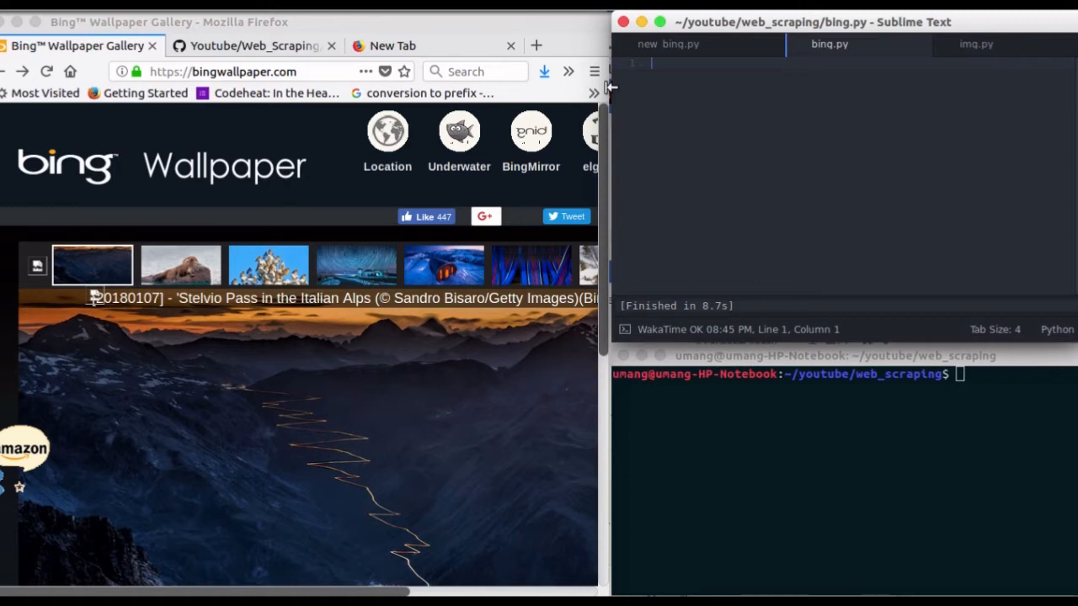
click(180, 265)
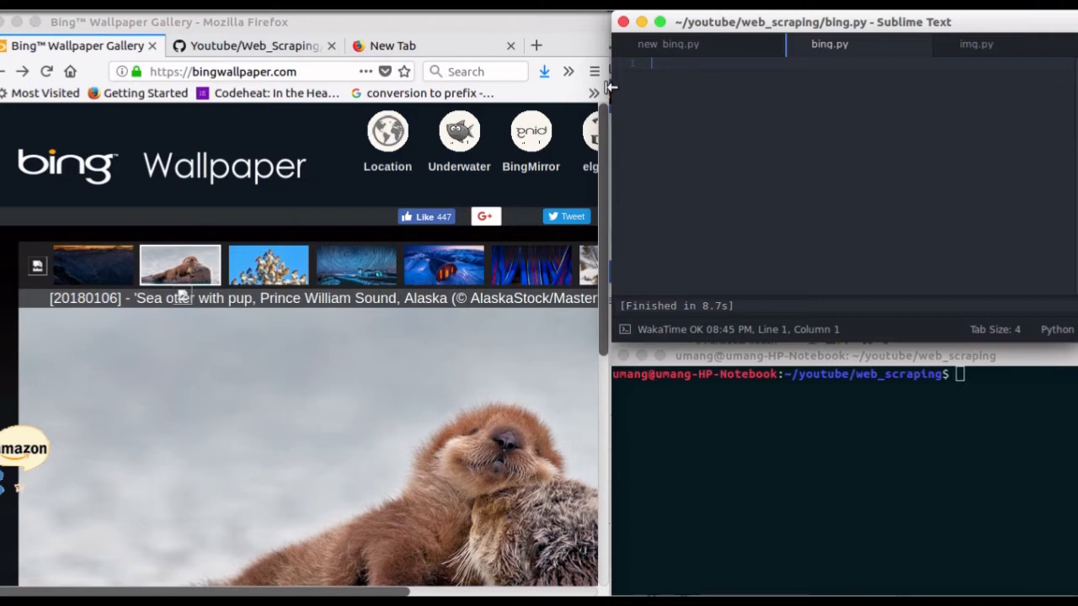
click(268, 264)
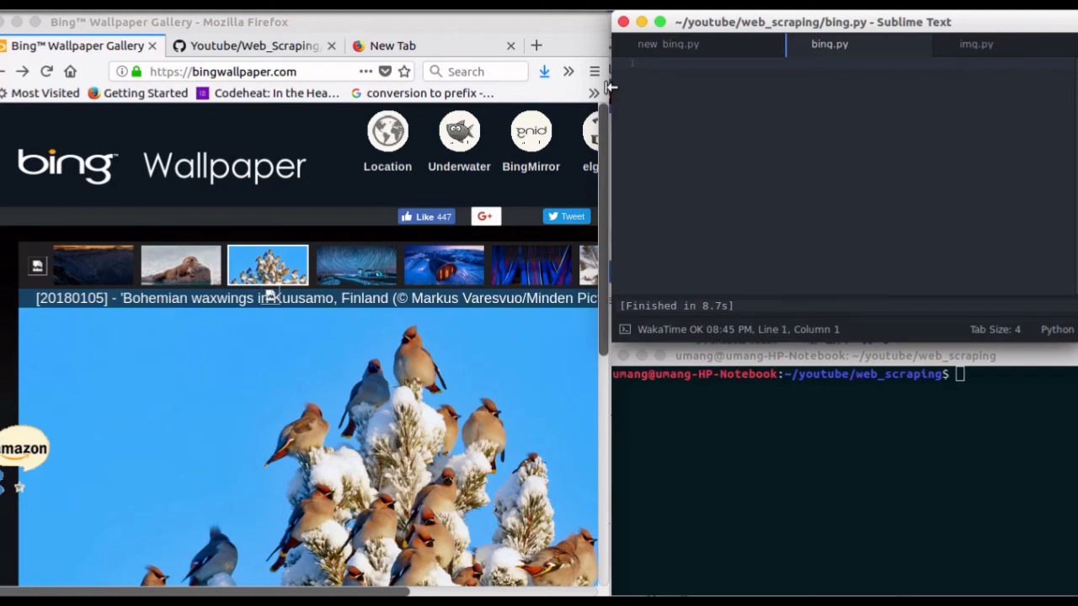
text(from bs4)
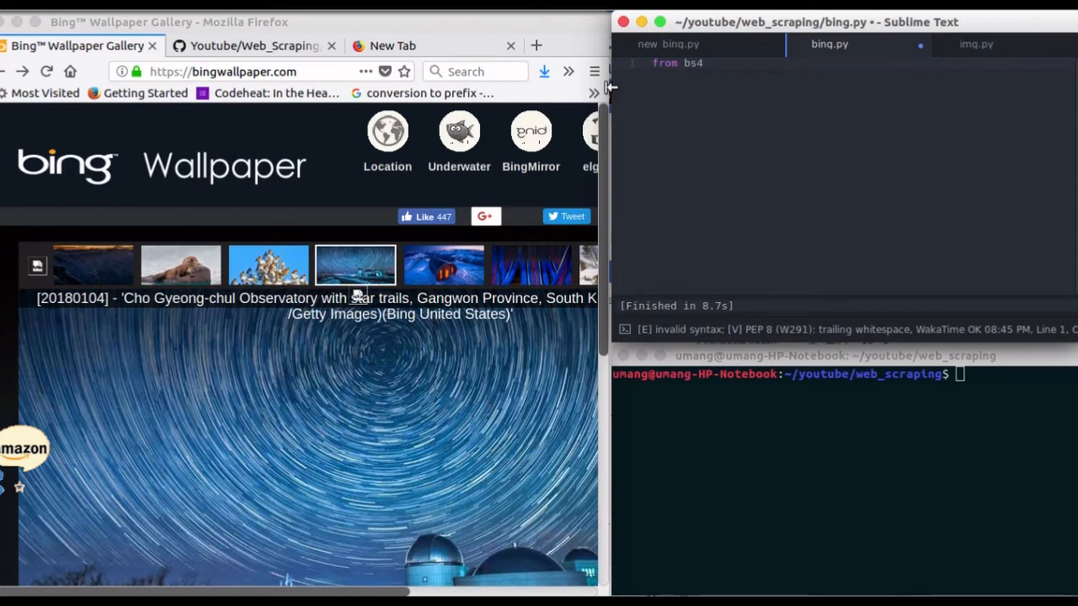
text(import BeautifulSoup)
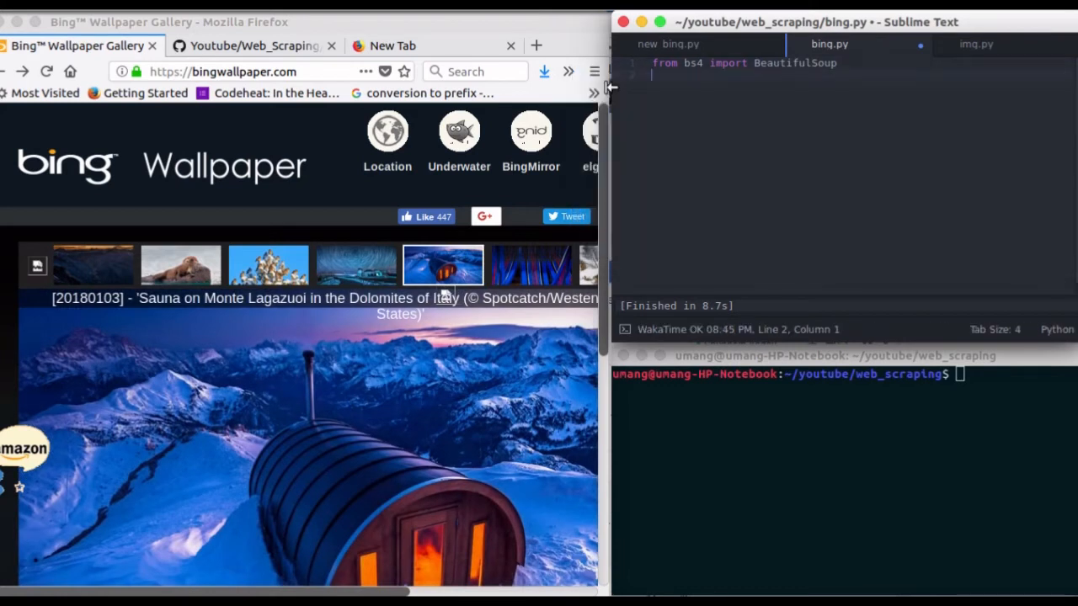
text(import r)
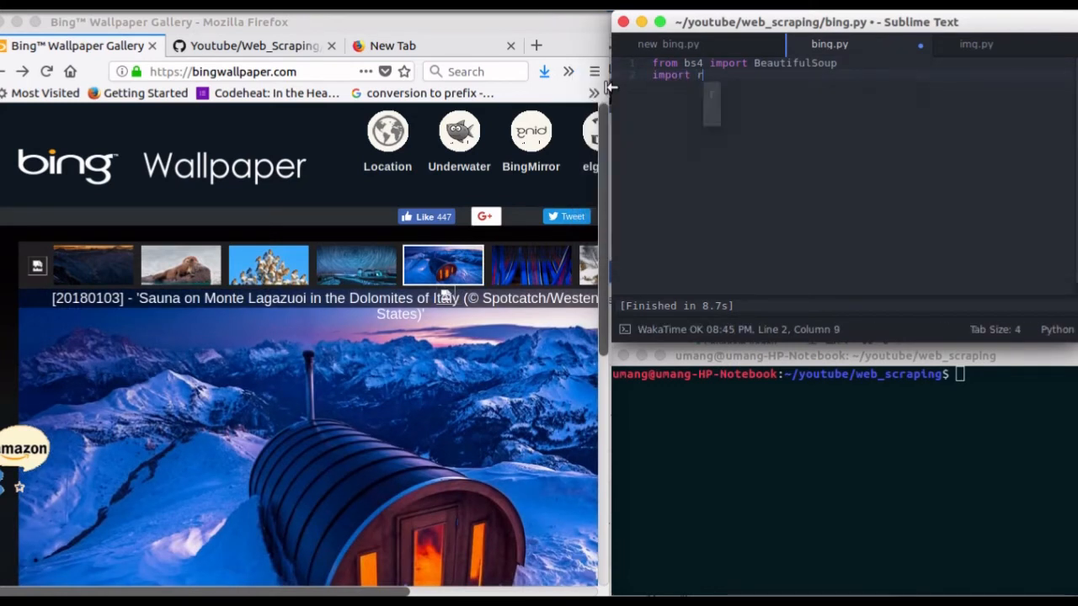
text(equests)
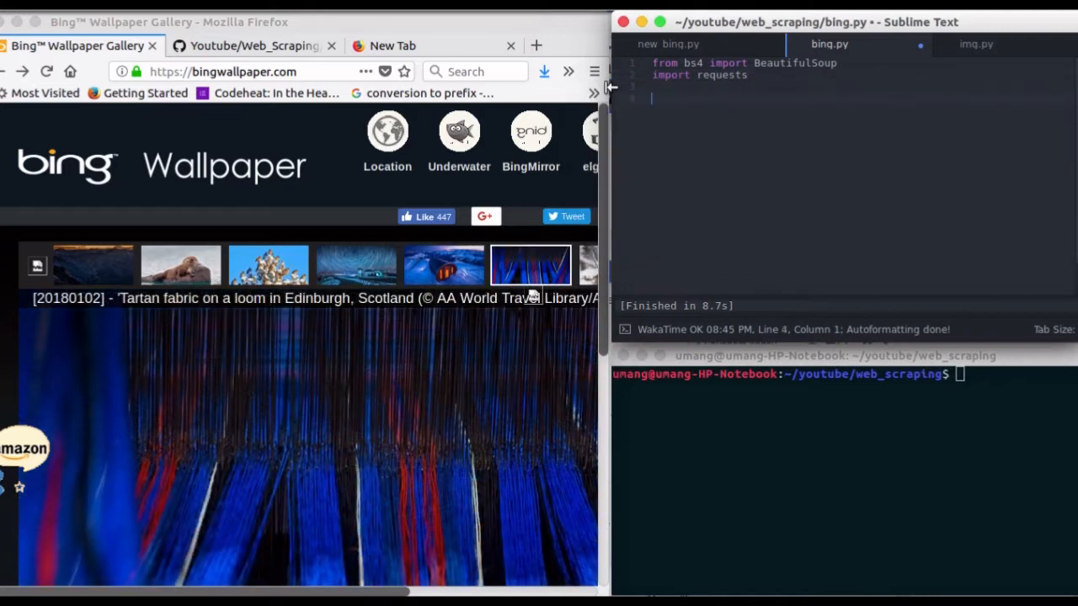
text(res)
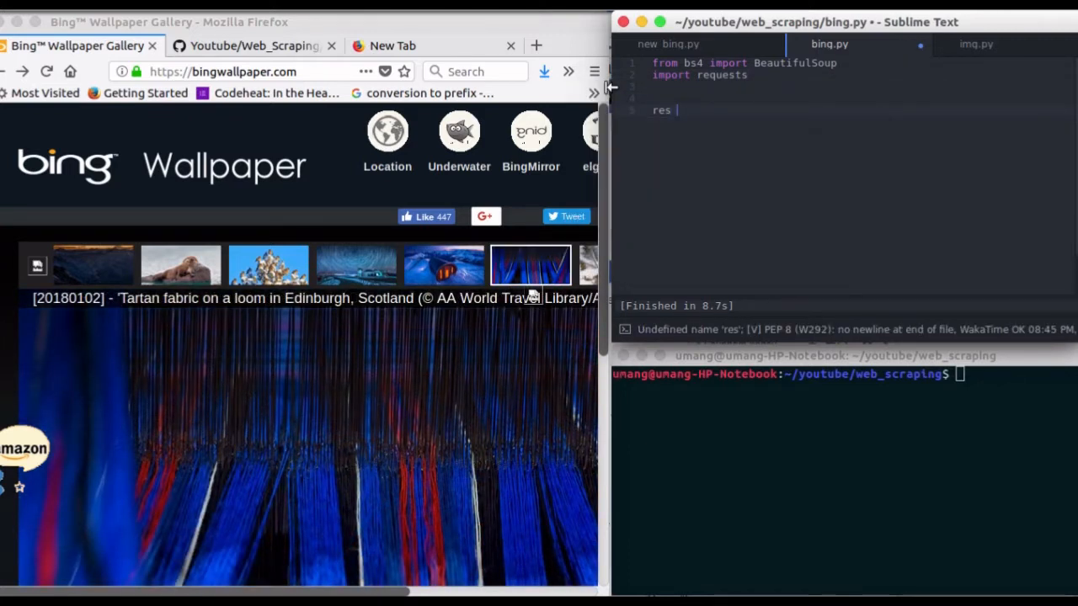
text(= requests.get(')
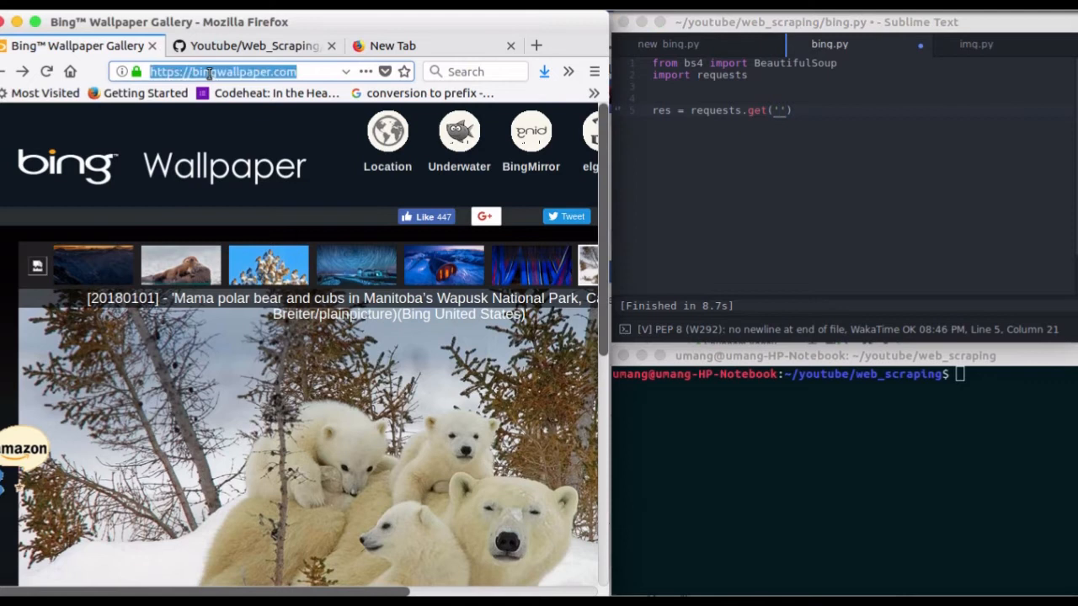
click(783, 110)
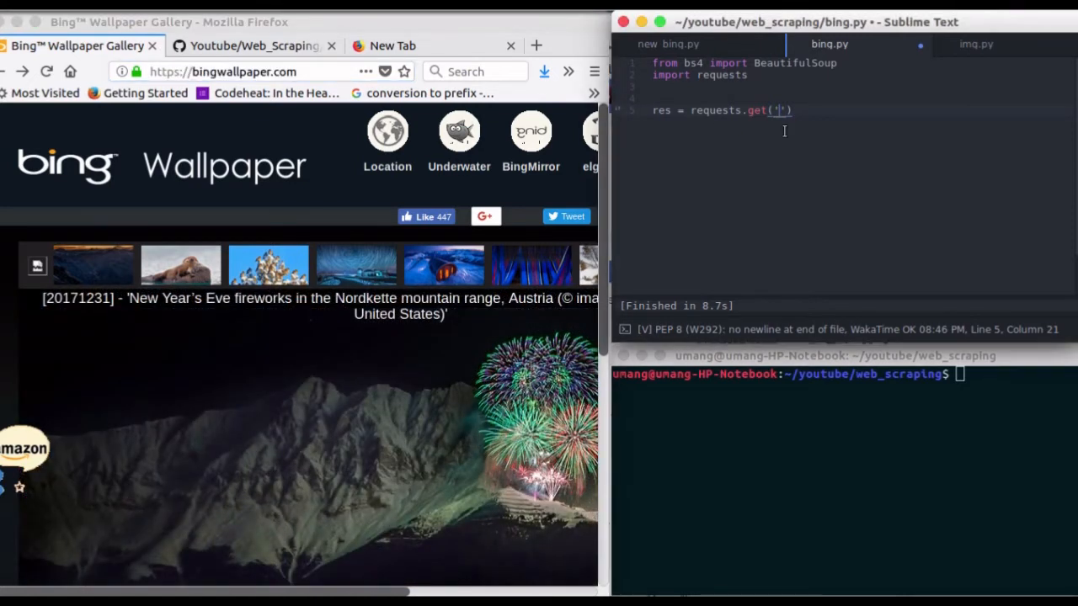
text(https://bingwallpaper.com/)
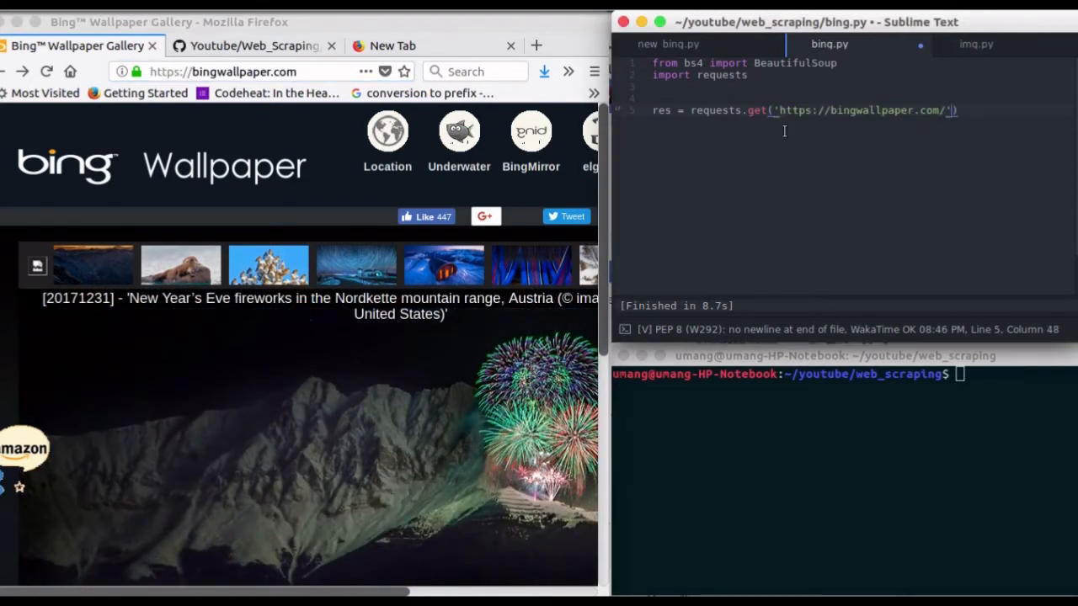
key(enter)
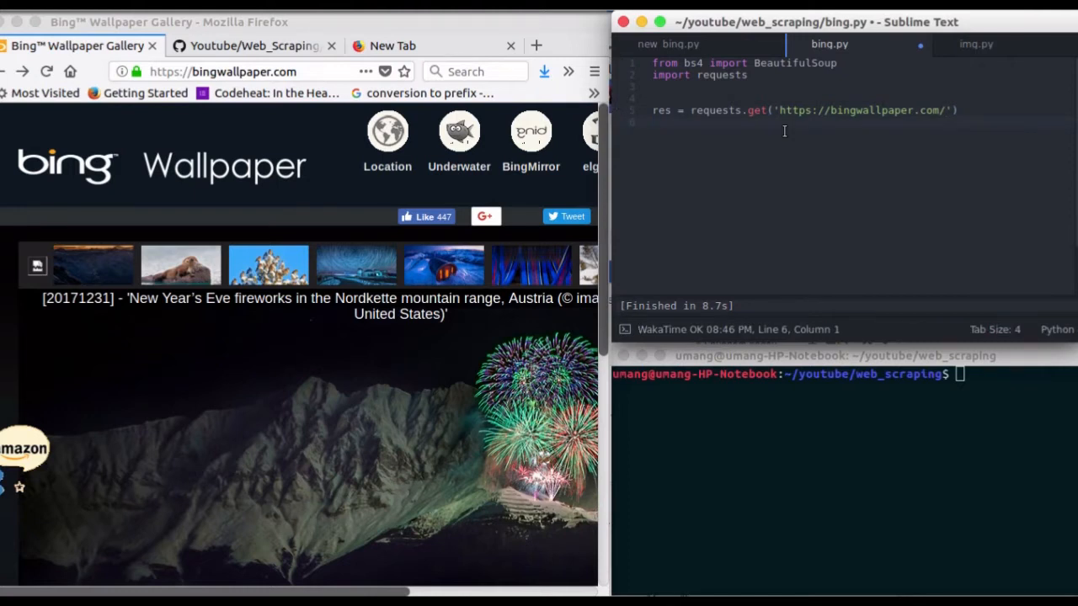
text(soup.)
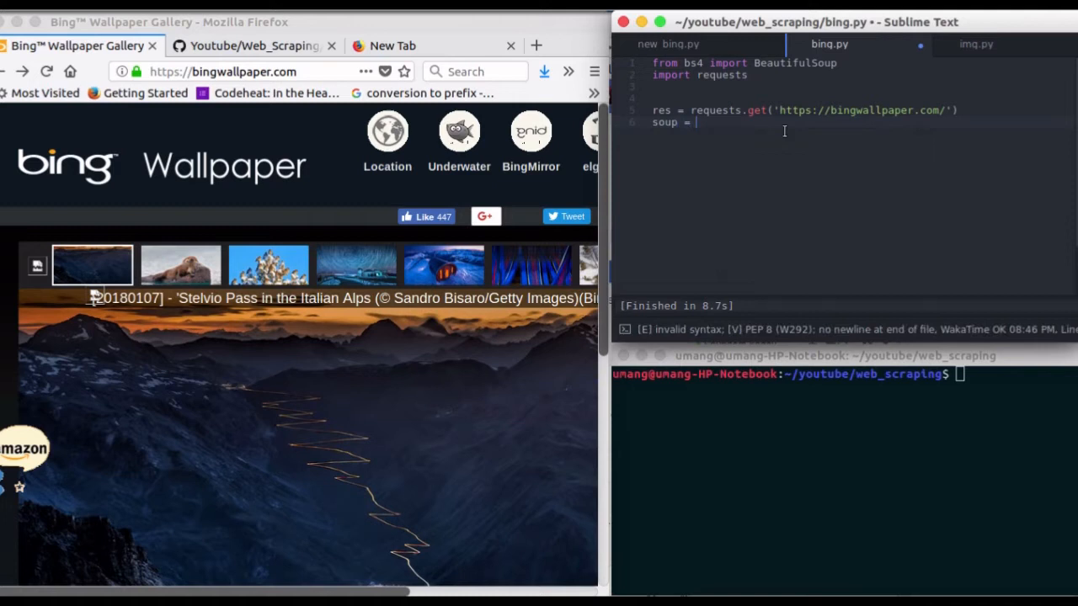
text(BeautifulSoup()
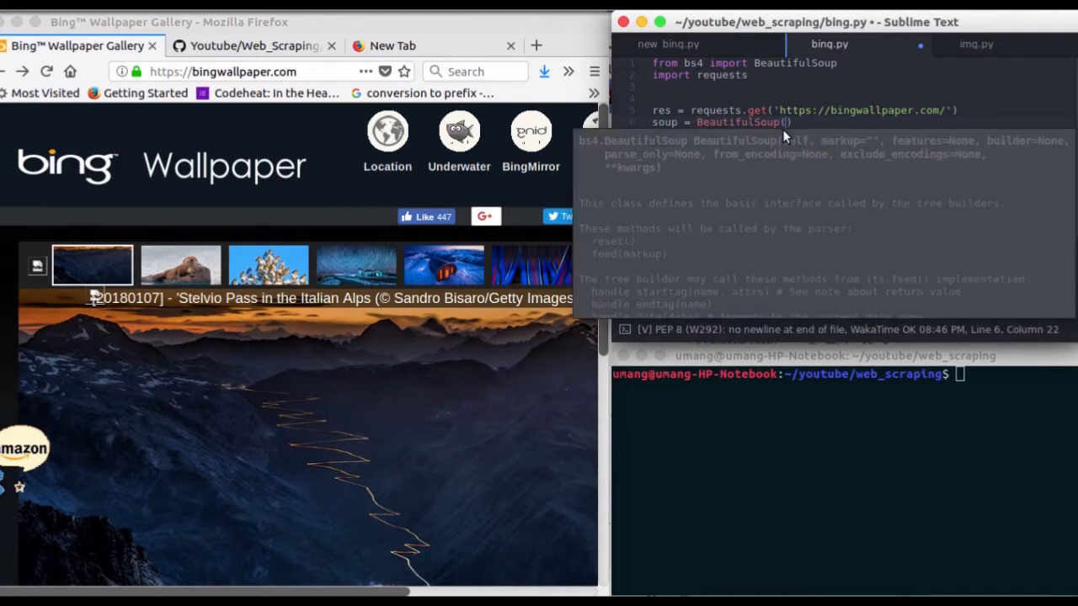
text(res.text, 'lxml)
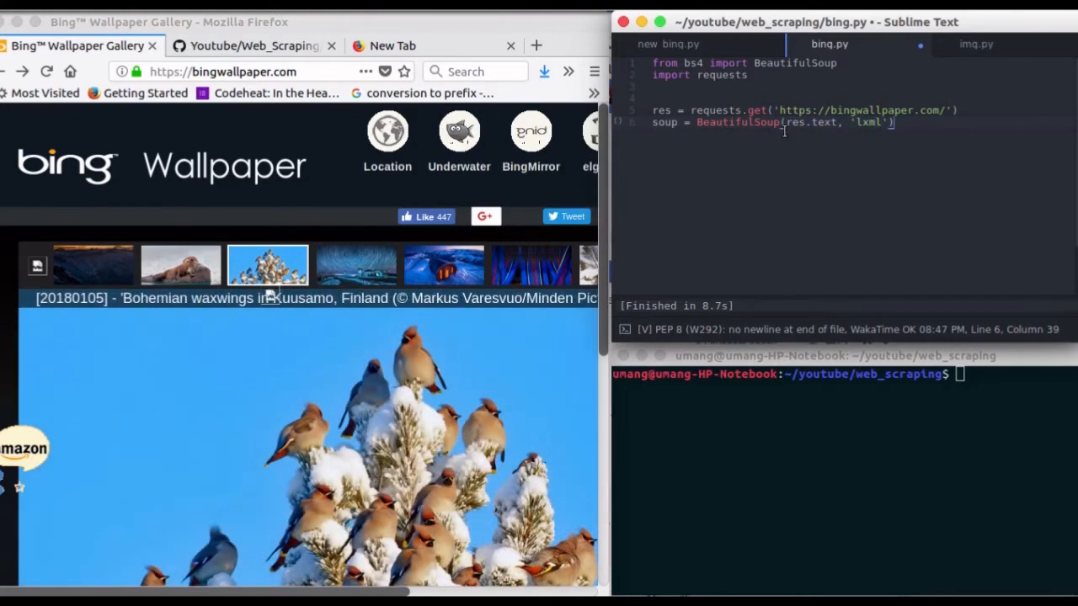
Step: Inspect a gallery wallpaper image to reveal its cursor_zoom link and bing.com src
key(enter)
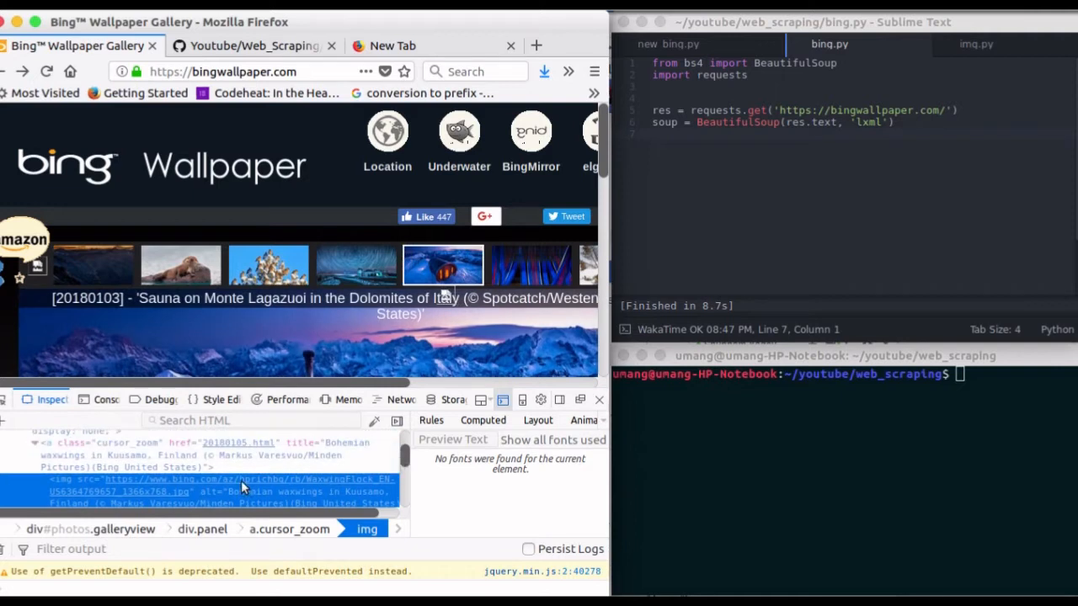
mouse_move(95, 491)
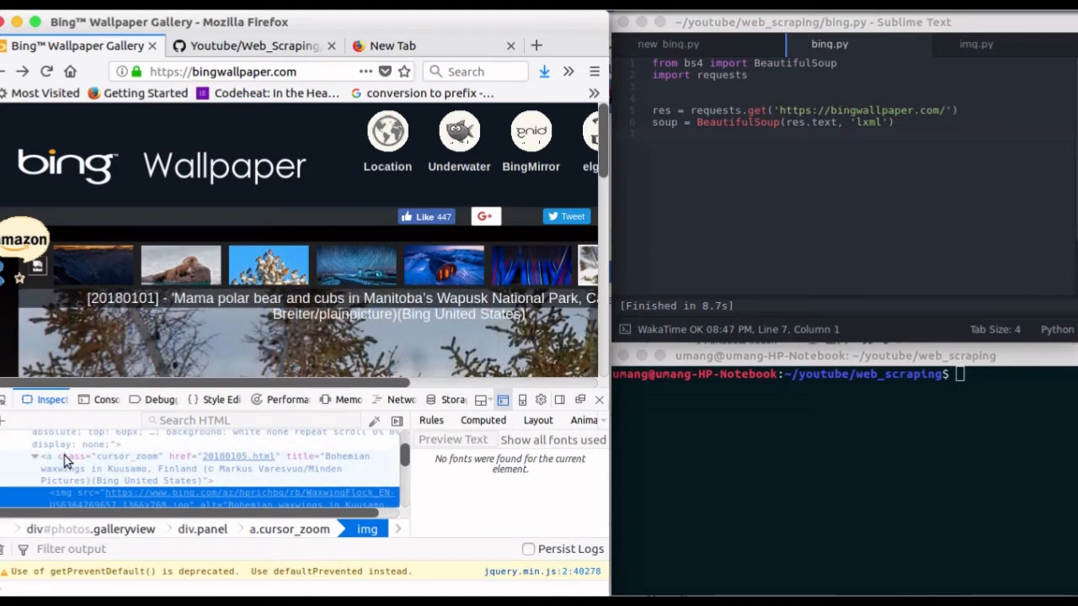
mouse_move(191, 484)
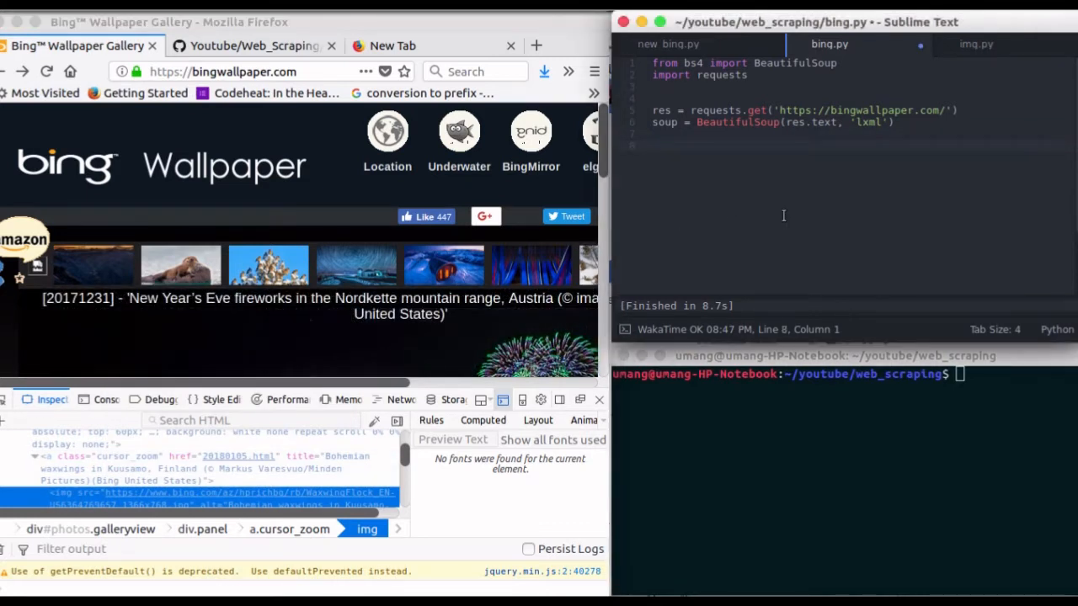
Step: Locate the cursor_zoom link element by its class and store it as image_box
text(image b)
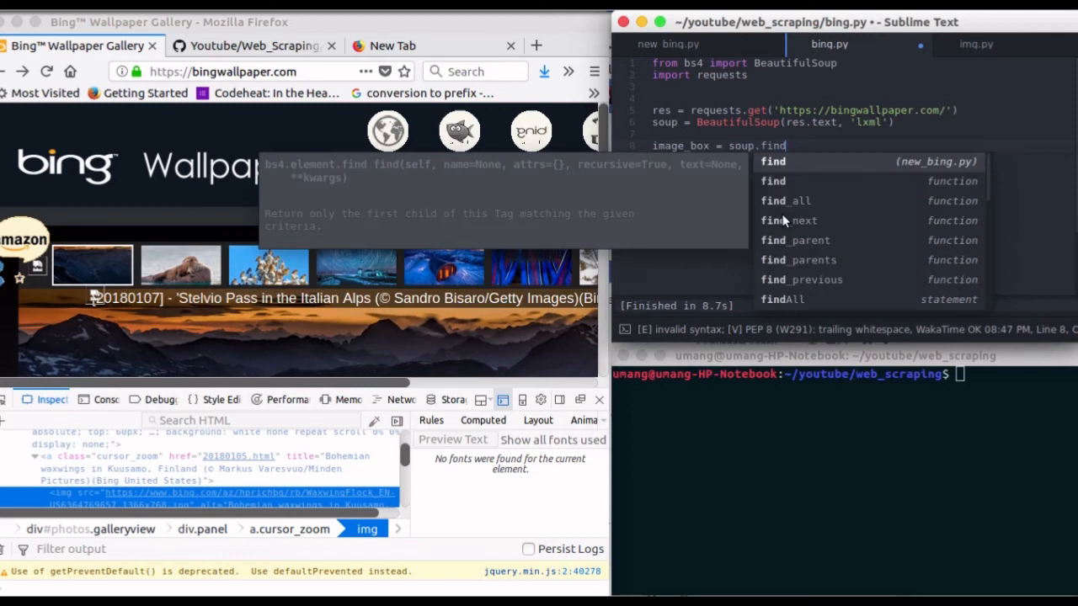
text((''))
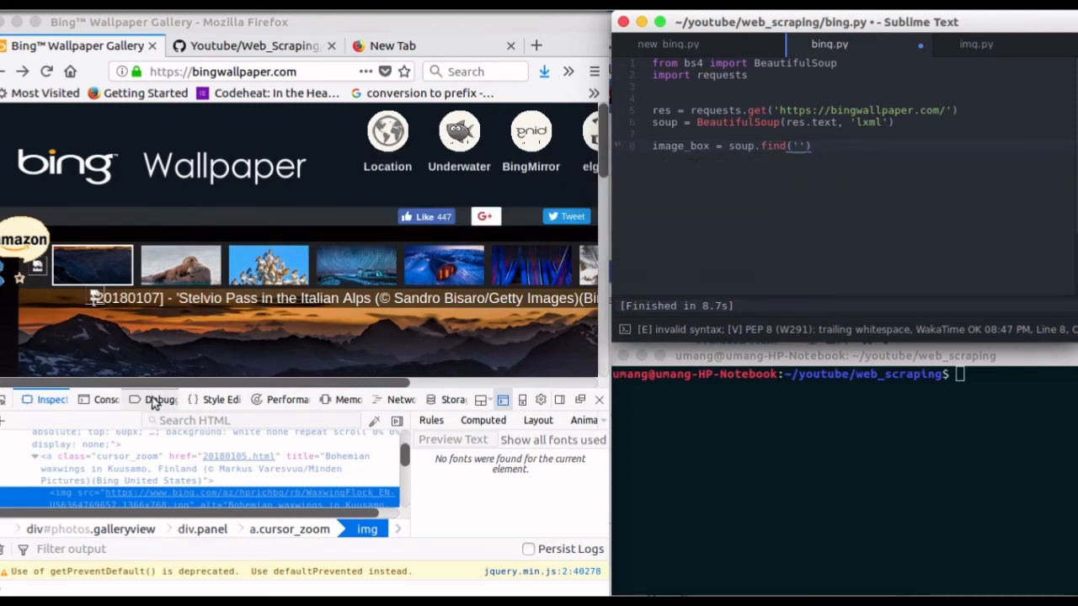
click(181, 266)
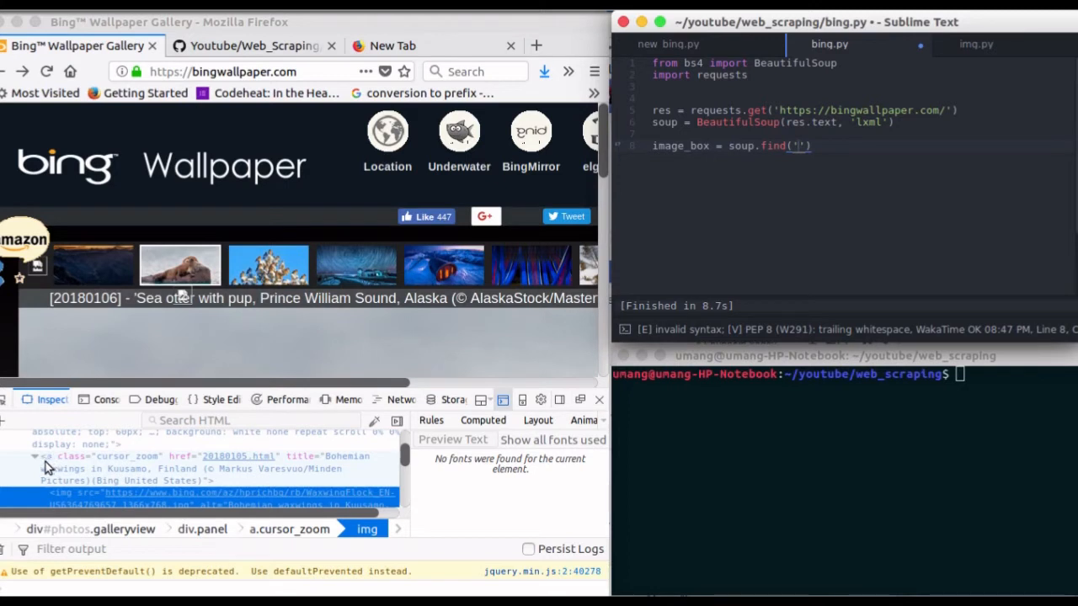
mouse_move(116, 463)
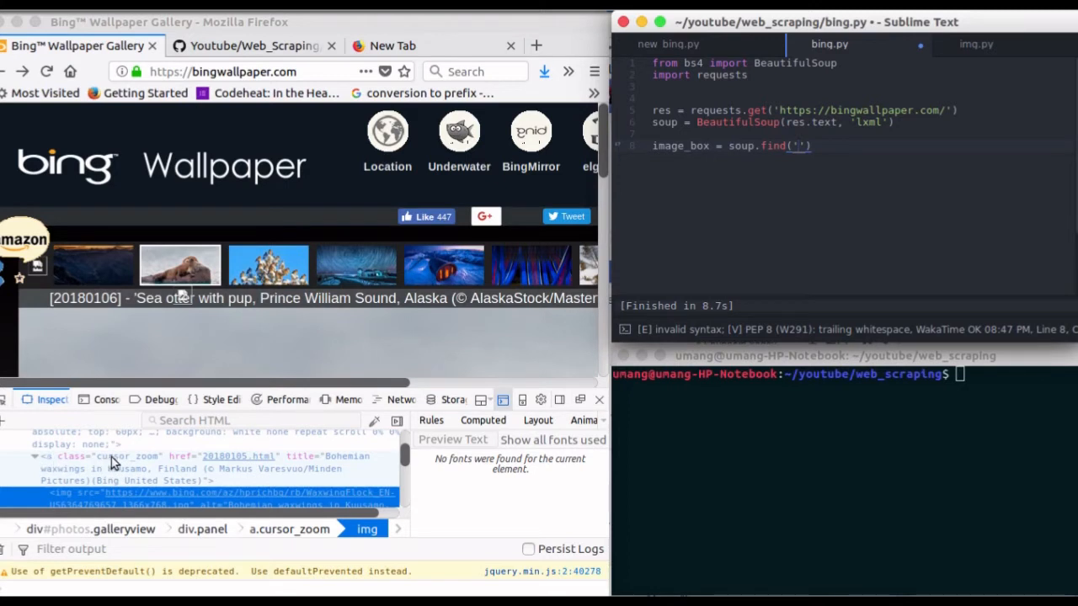
mouse_move(268, 265)
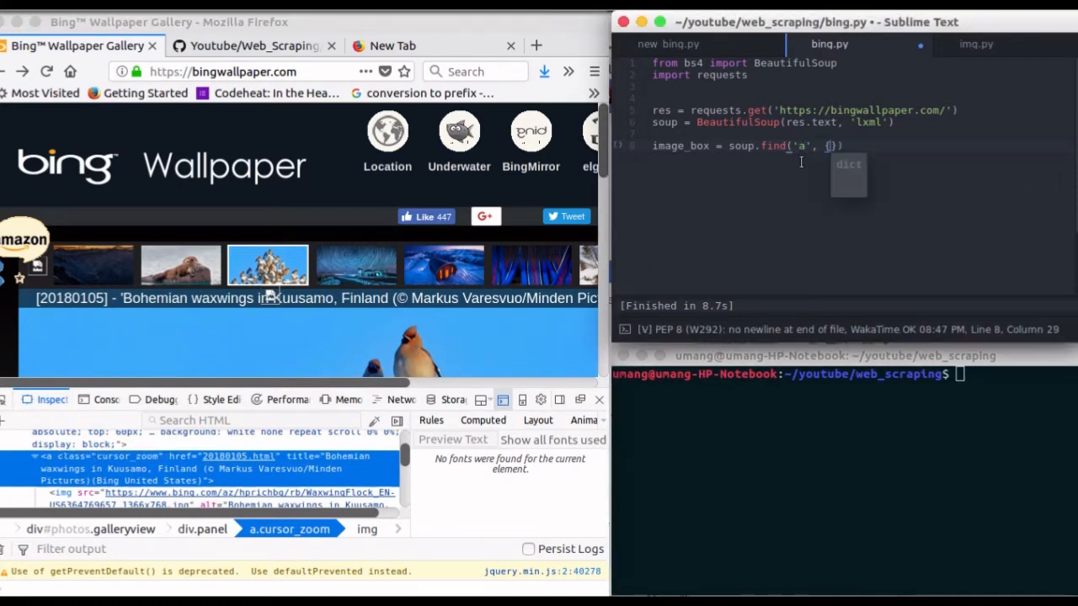
text('class': 'cursor_zoom)
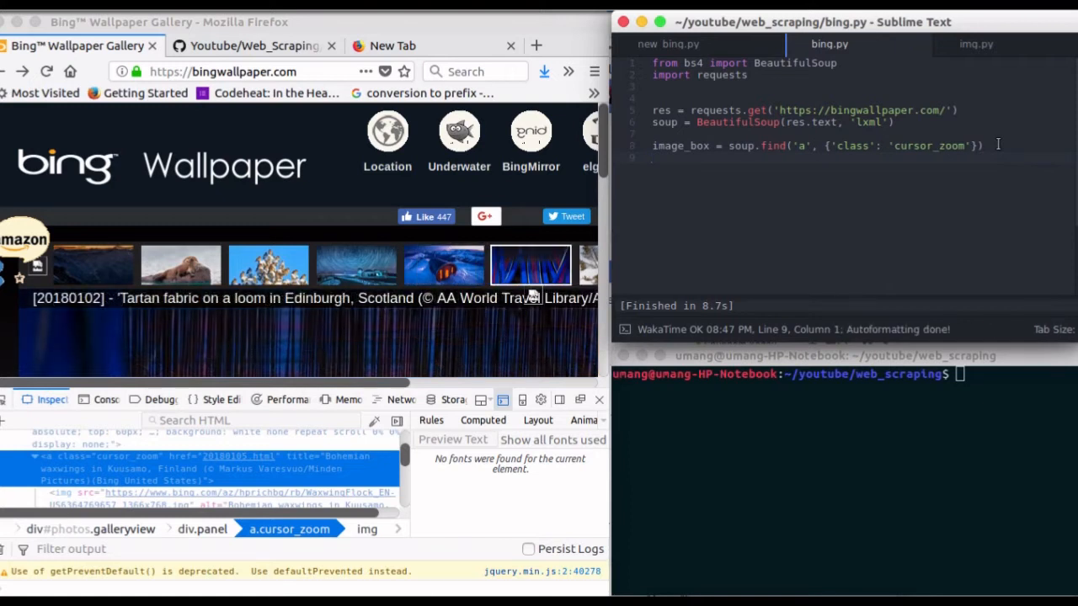
Step: Add image = image_box.find('img') and link = image['src']
text(image =)
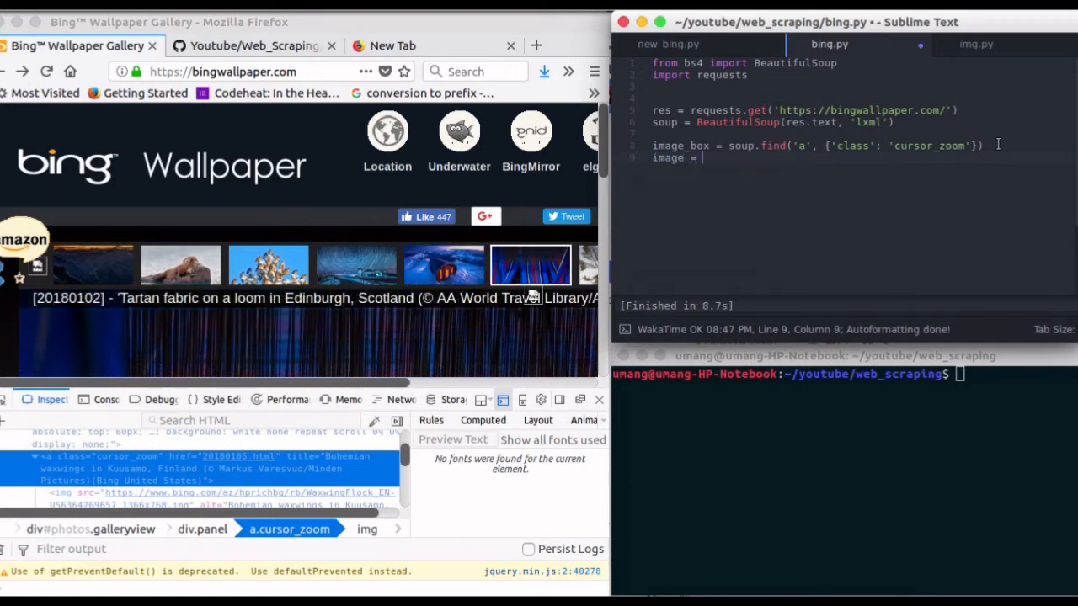
text(image)
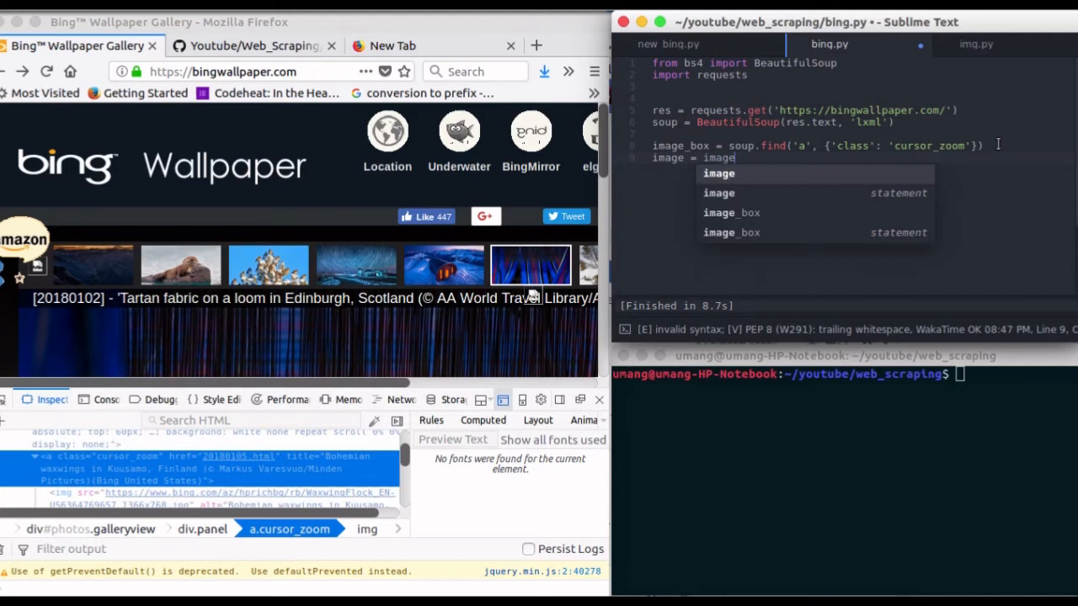
text(_box.find)
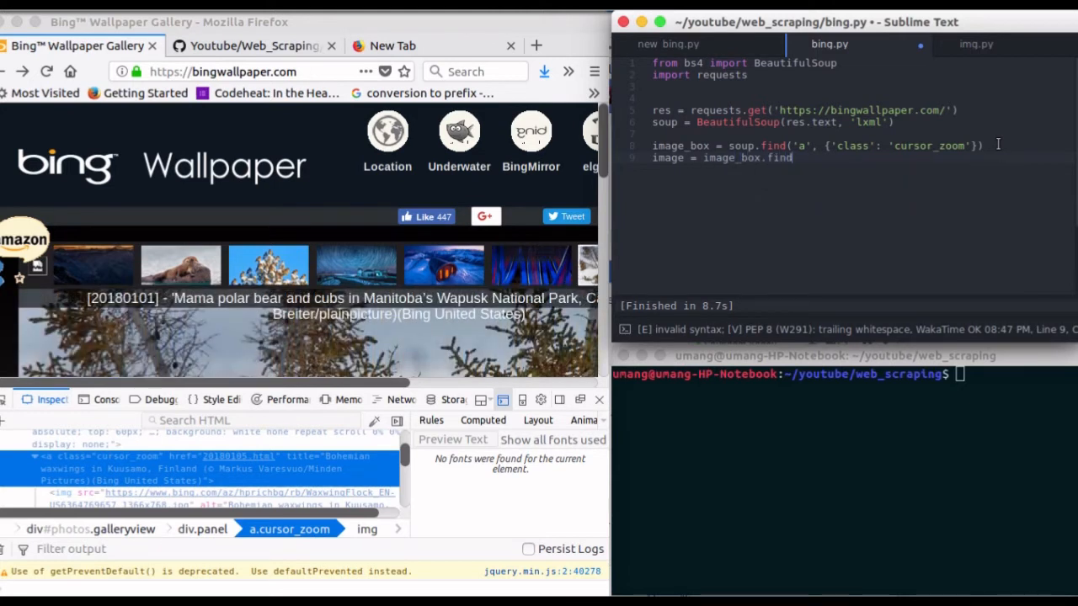
text(('img'))
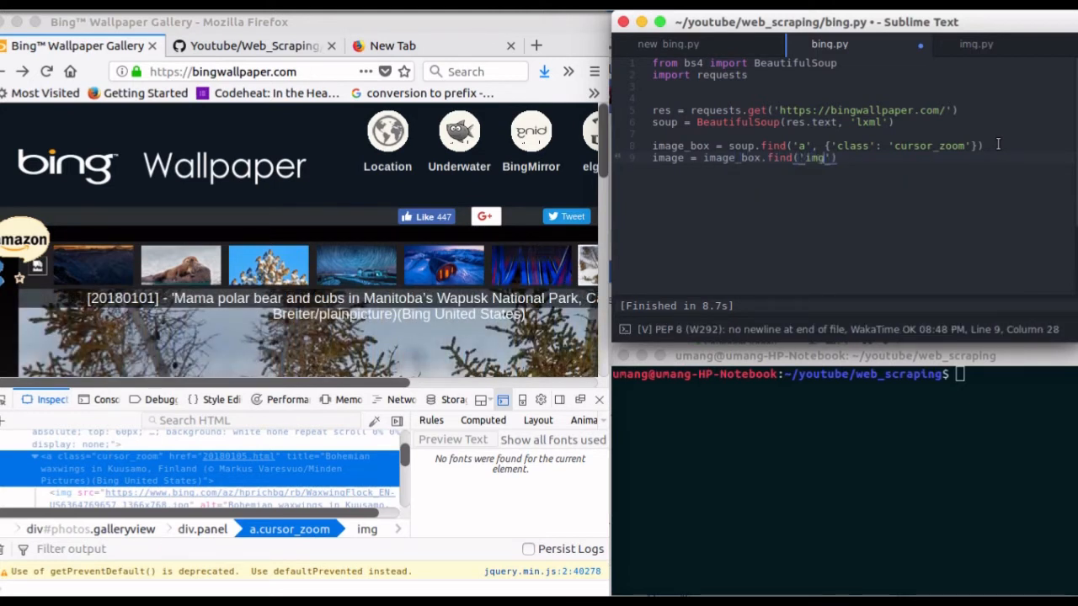
key(Return)
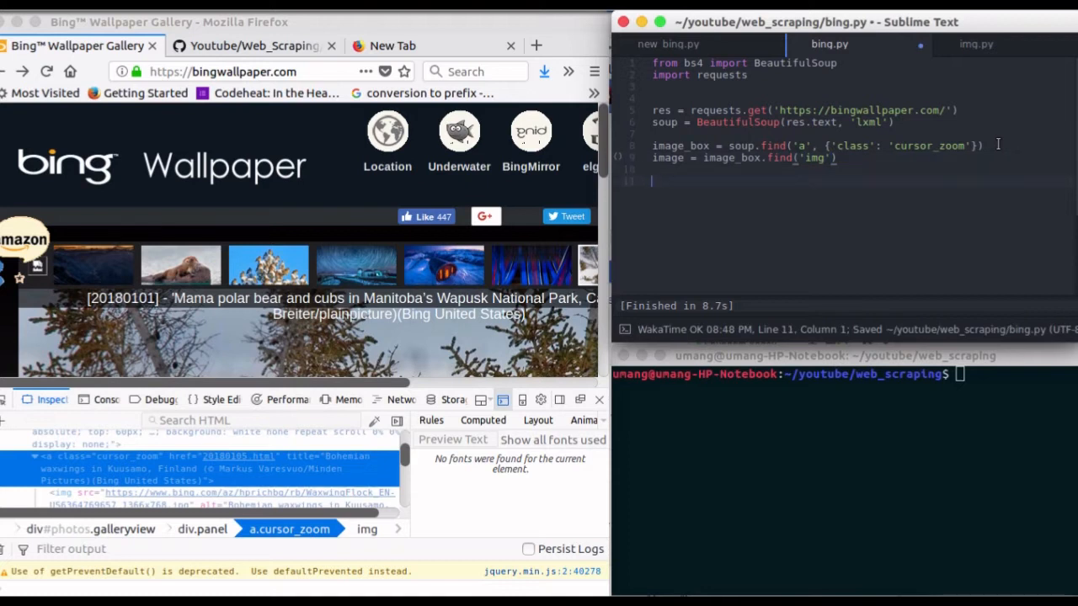
text(link =)
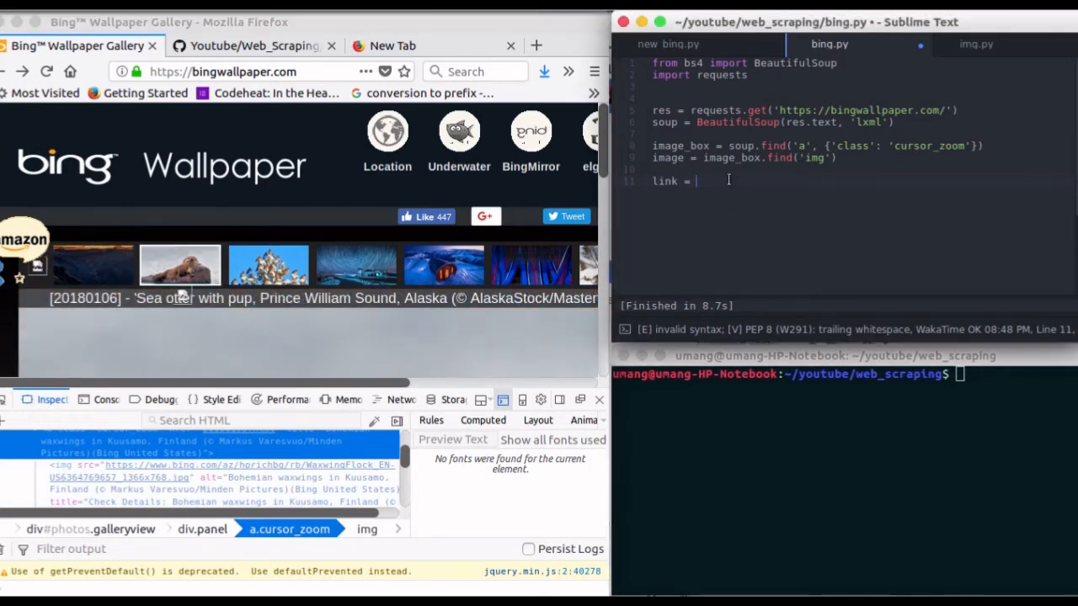
text(image[)
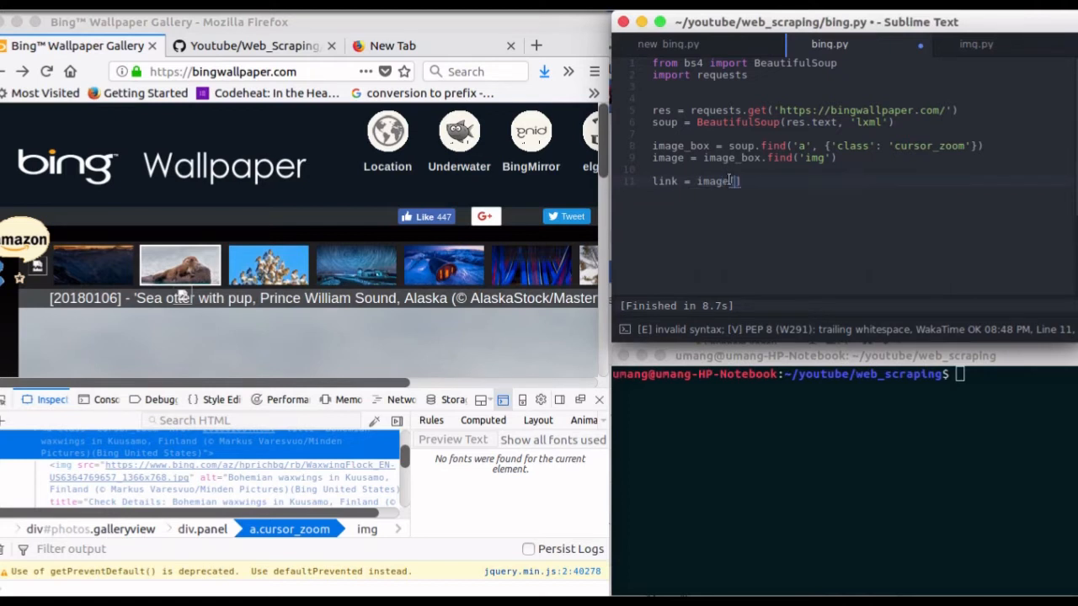
text(['src'])
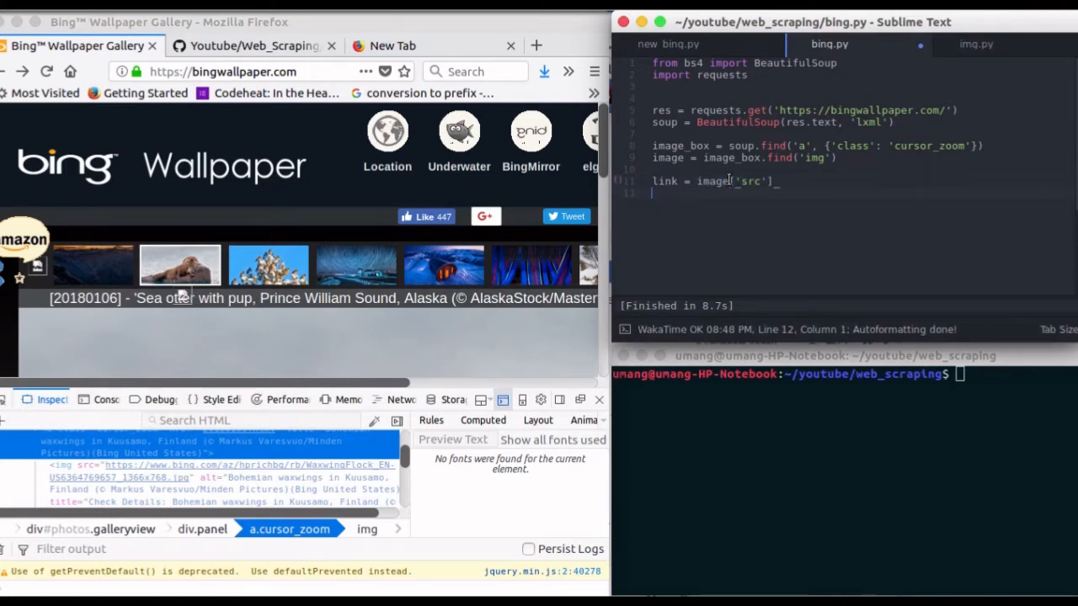
click(268, 265)
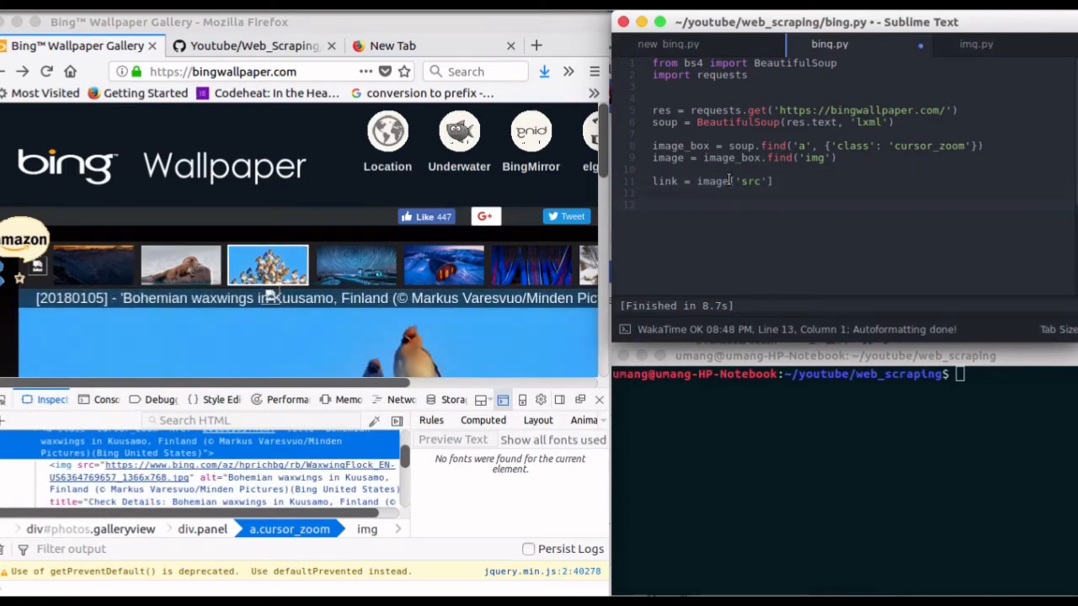
Step: Print link, open the Stelvio Pass image URL to verify it, then return to the gallery
text(print(link)
click(844, 374)
text(python3 bing.py)
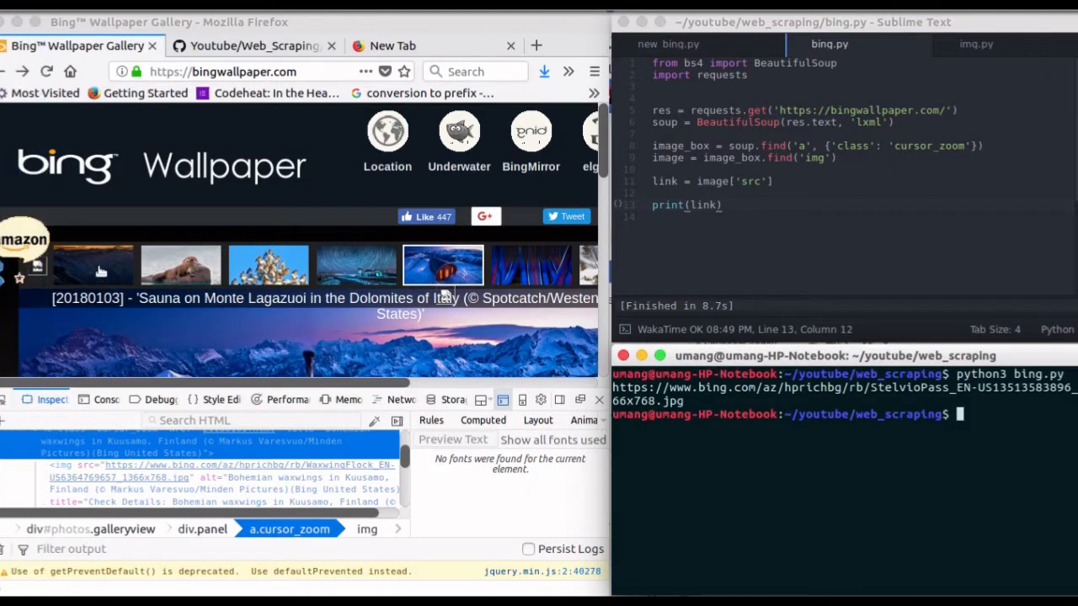
click(92, 265)
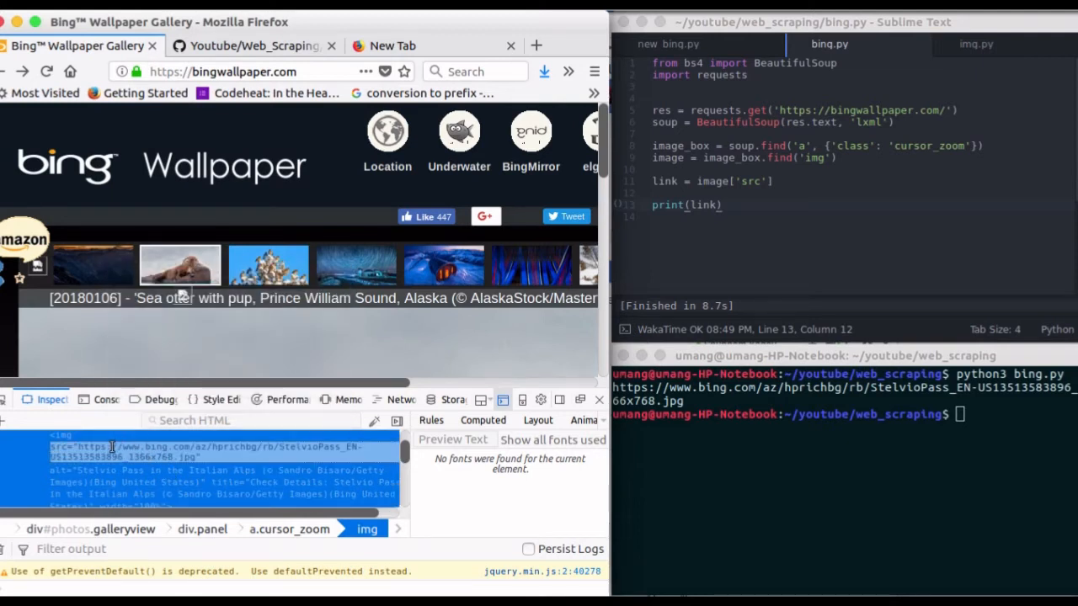
click(267, 264)
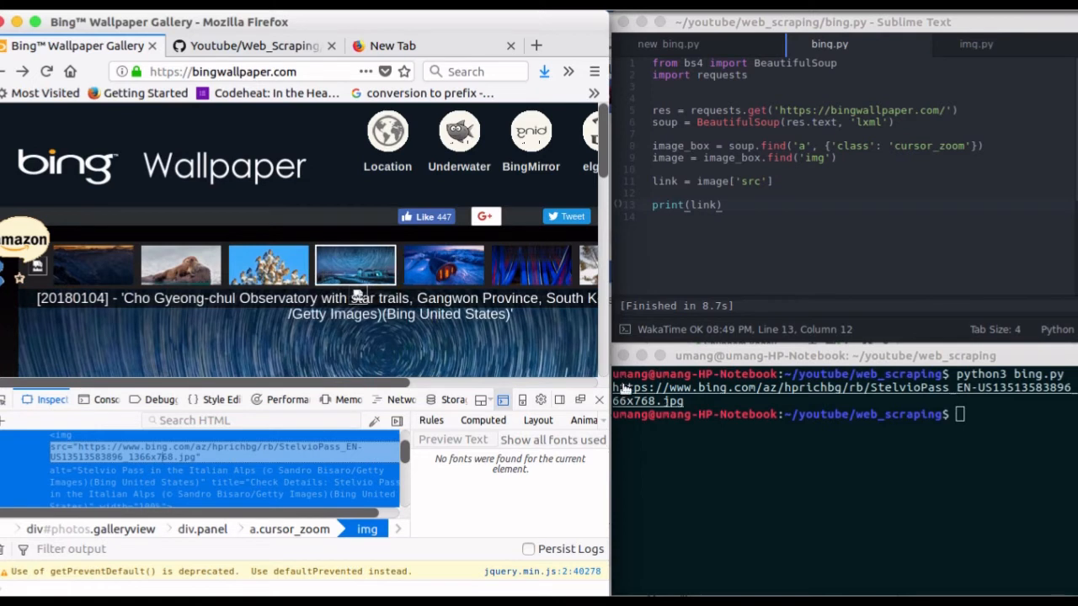
mouse_move(796, 392)
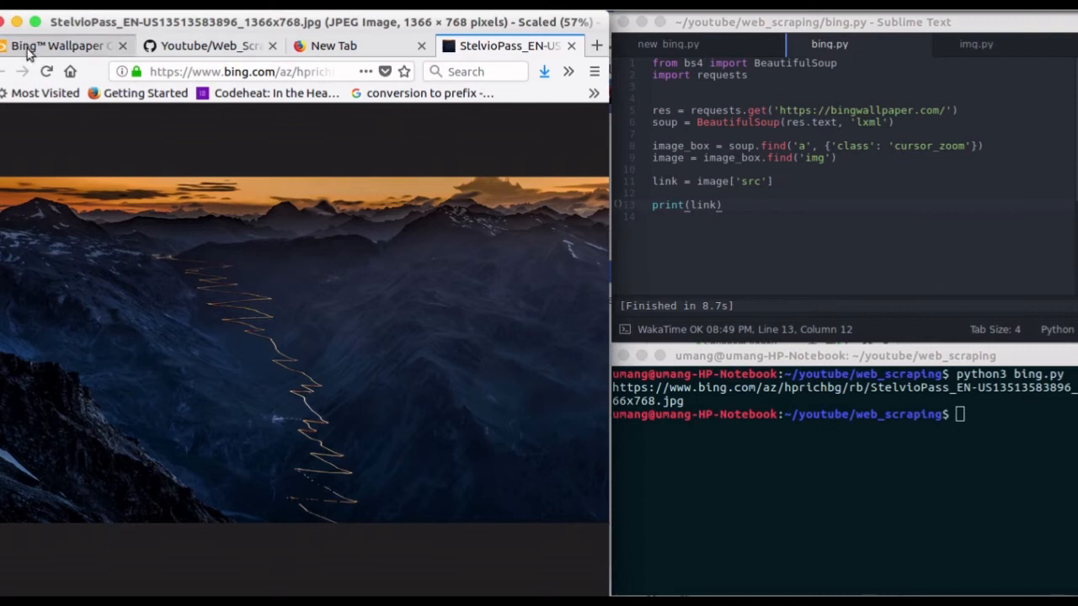
click(58, 46)
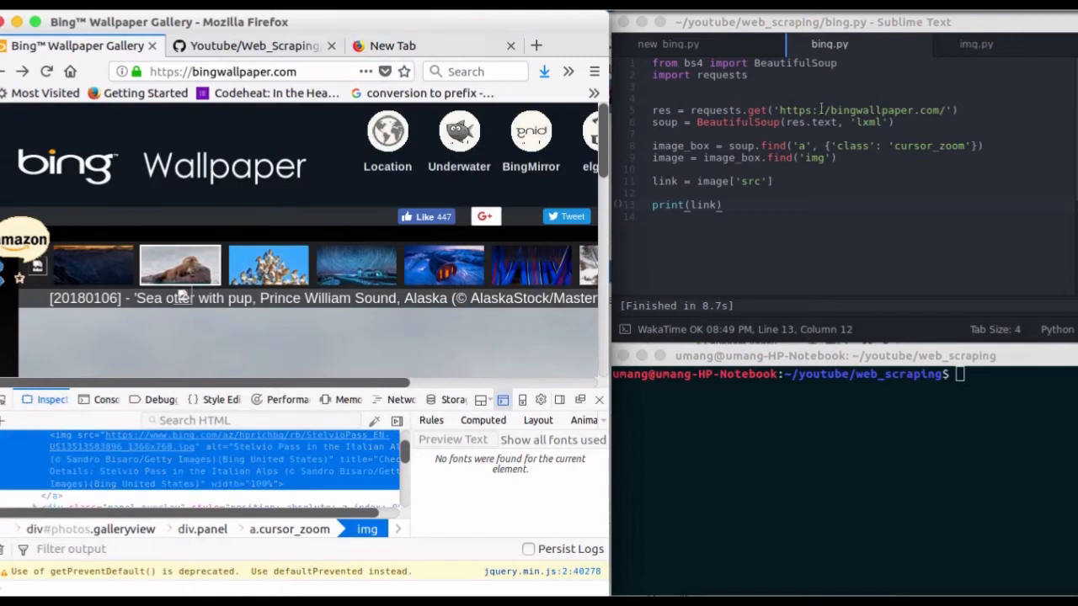
Step: Check the img.py download example and add import urllib.request to bing.py
click(976, 44)
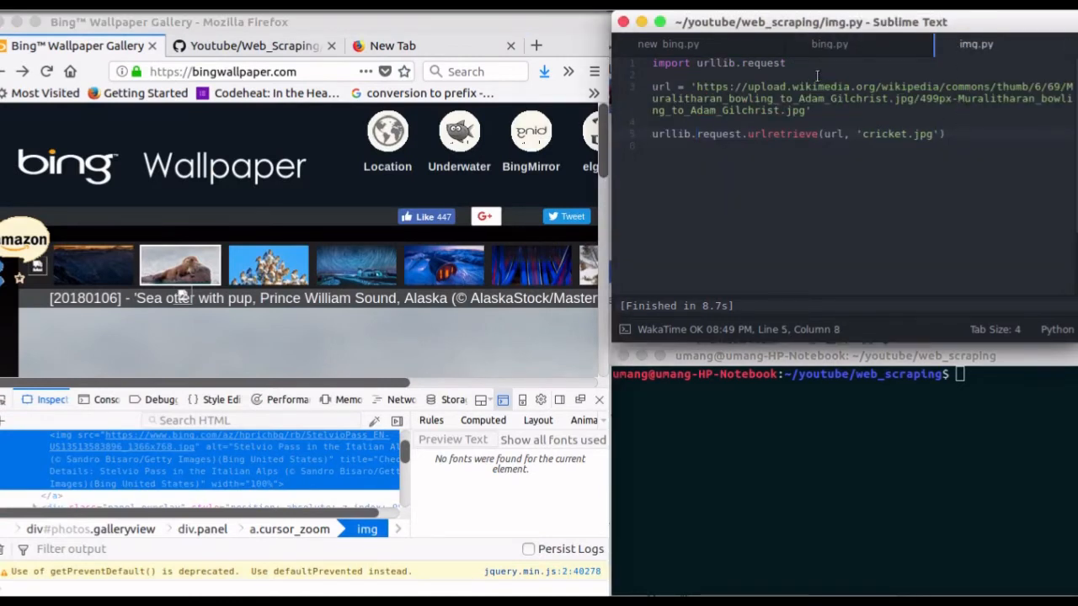
click(267, 265)
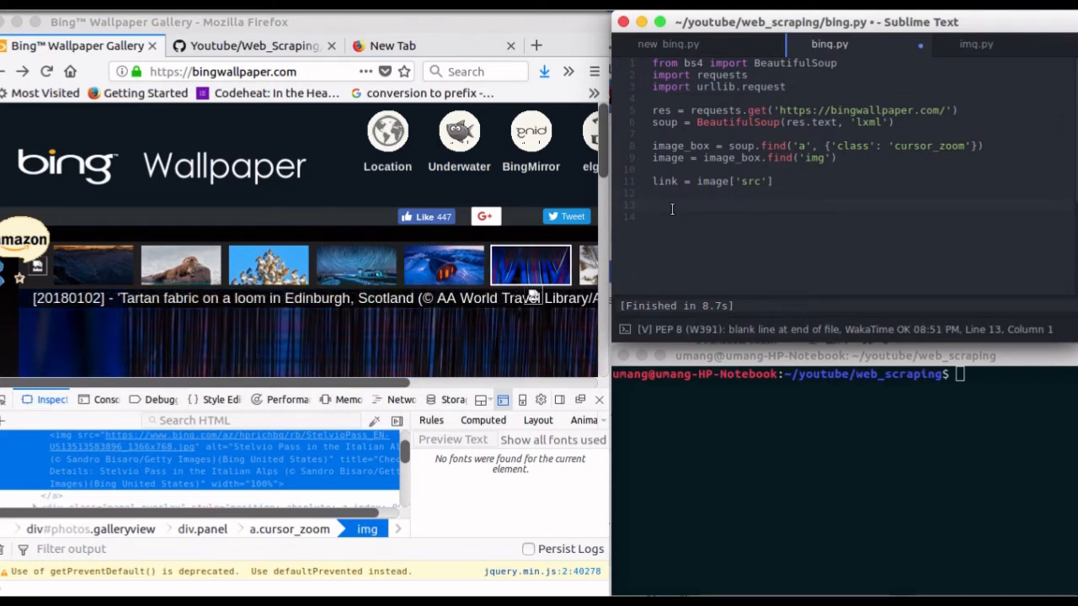
text(url)
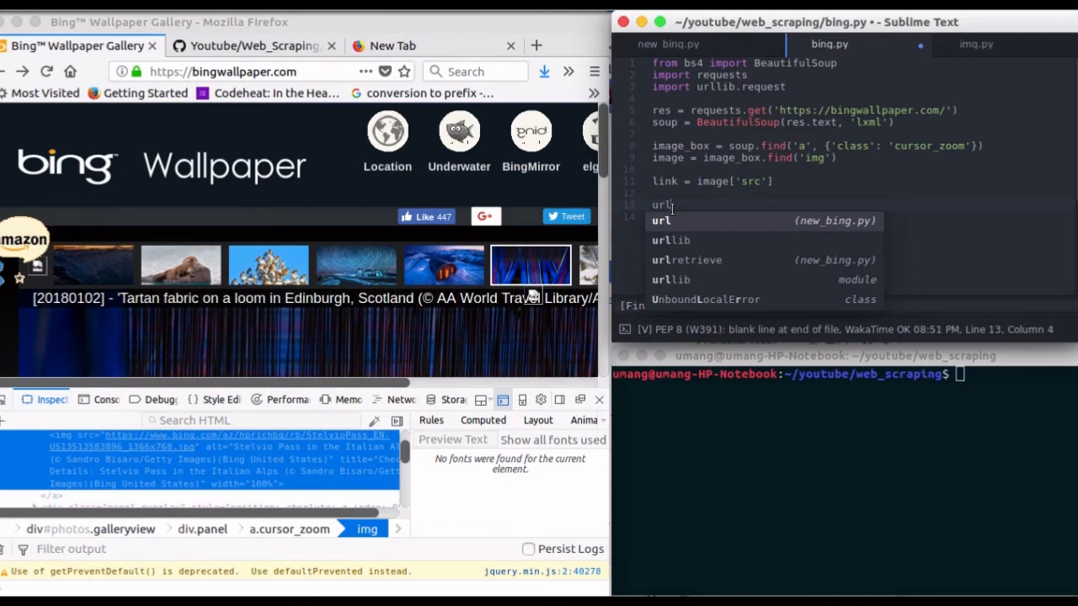
text(lib.)
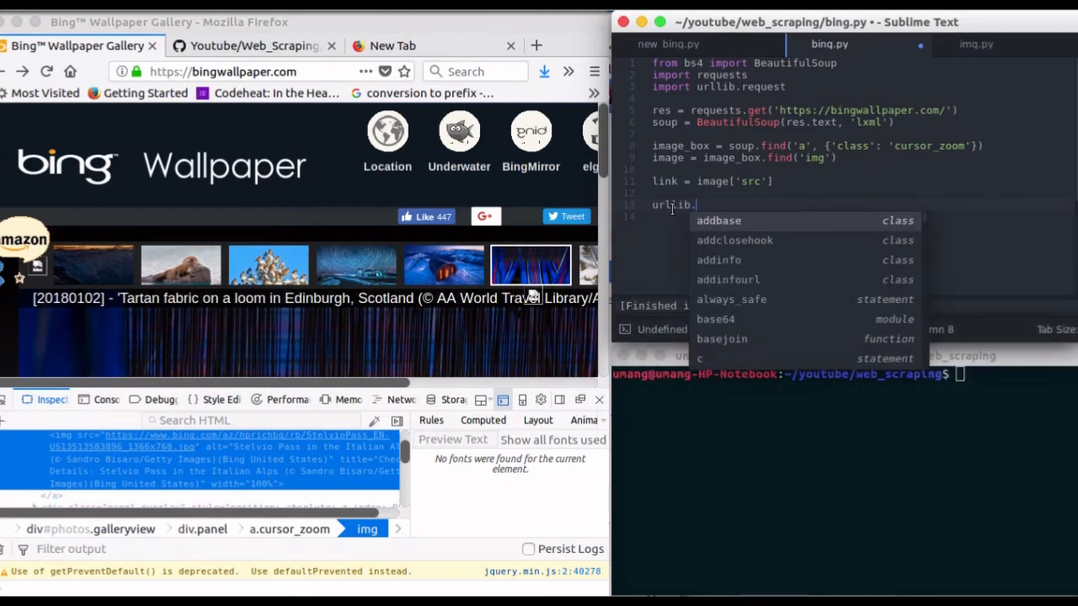
text(request.)
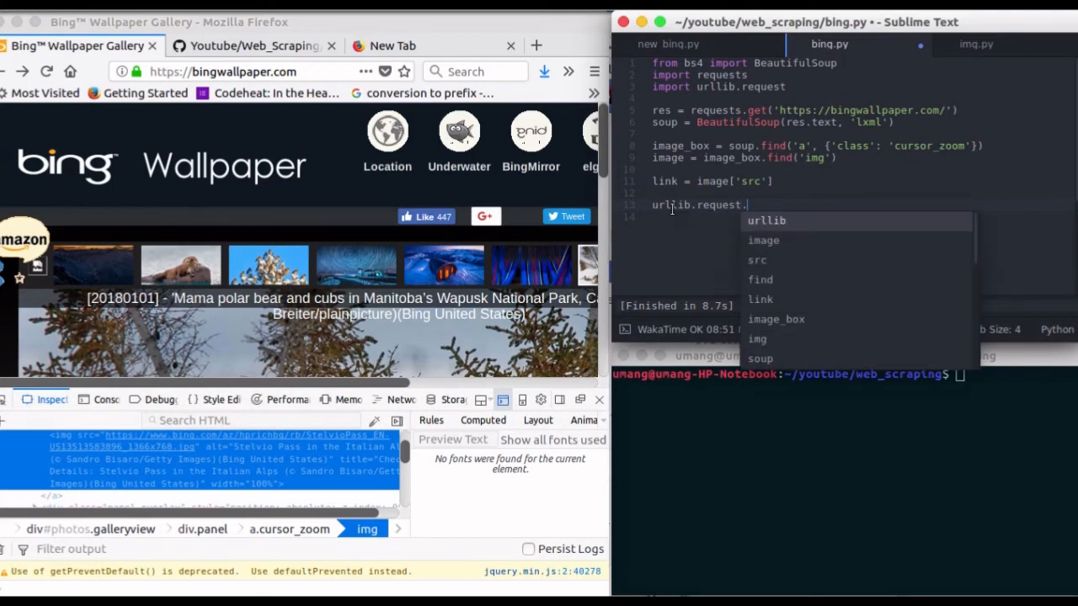
Step: Replace the print with urllib.request.urlretrieve(link, 'new.jpg')
text(url)
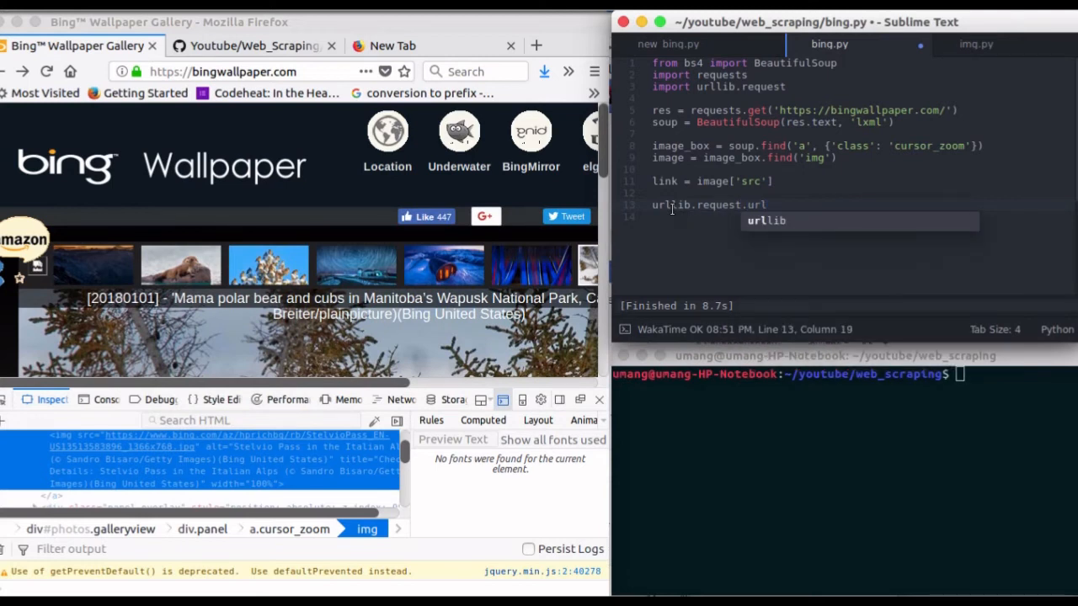
text(retrieve()
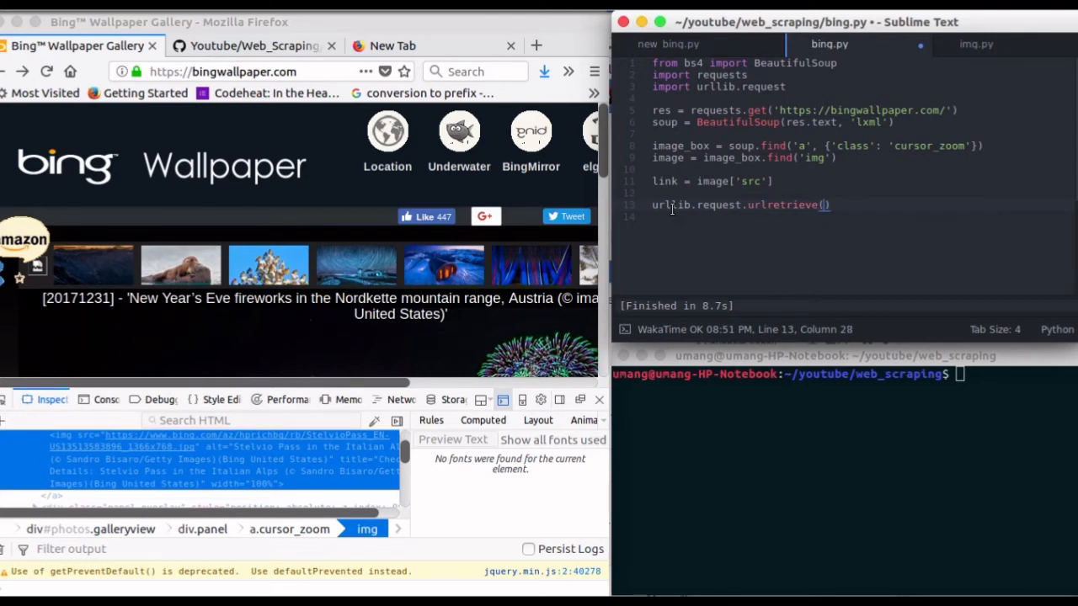
text(')
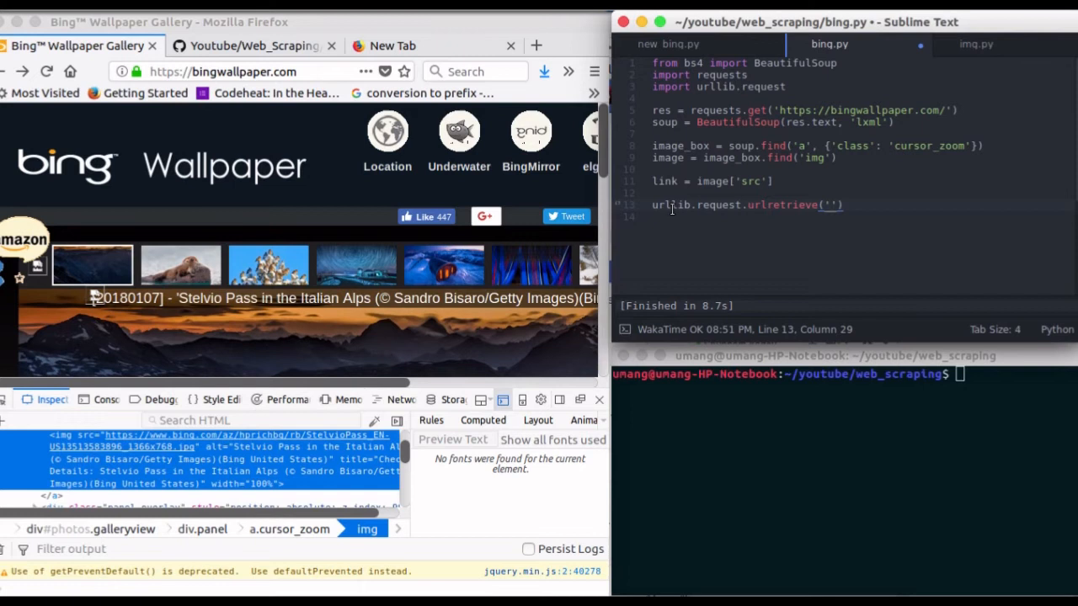
text(new.j)
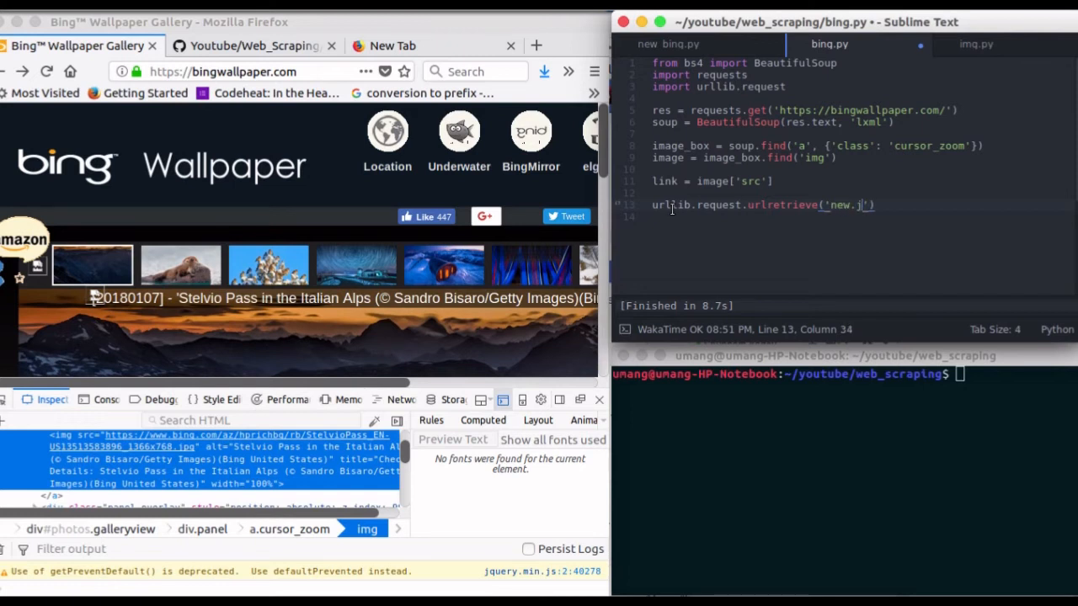
text(pg)
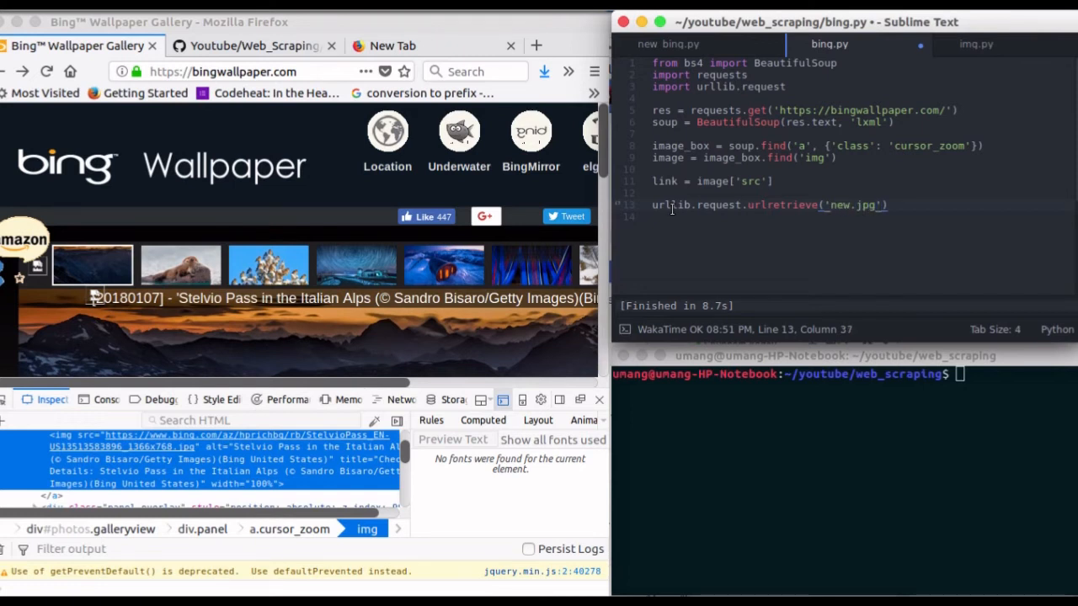
click(180, 265)
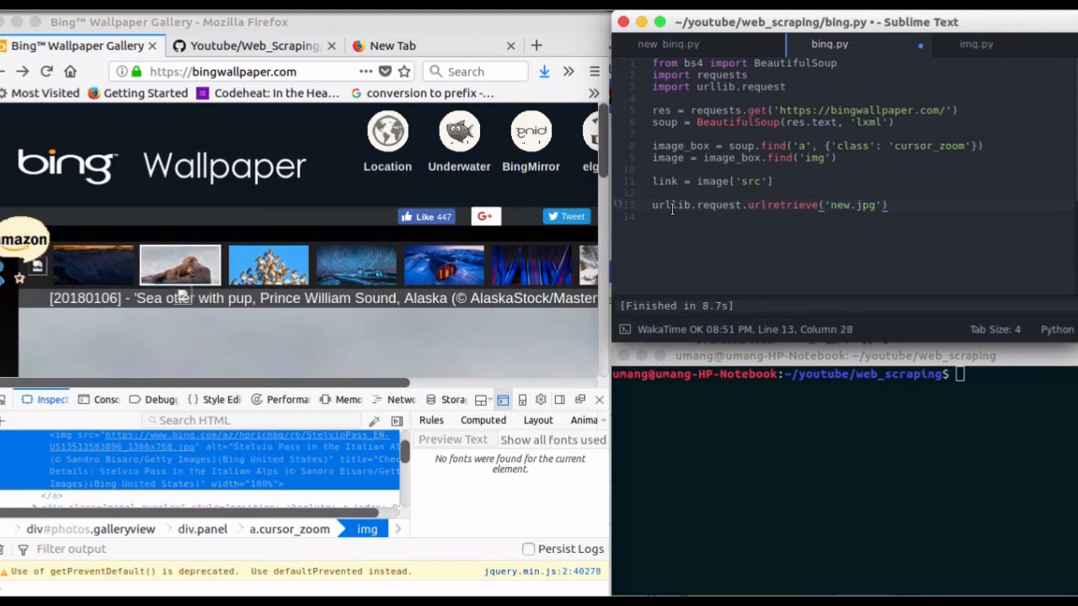
text(link,)
click(844, 375)
text(python3 bing.py)
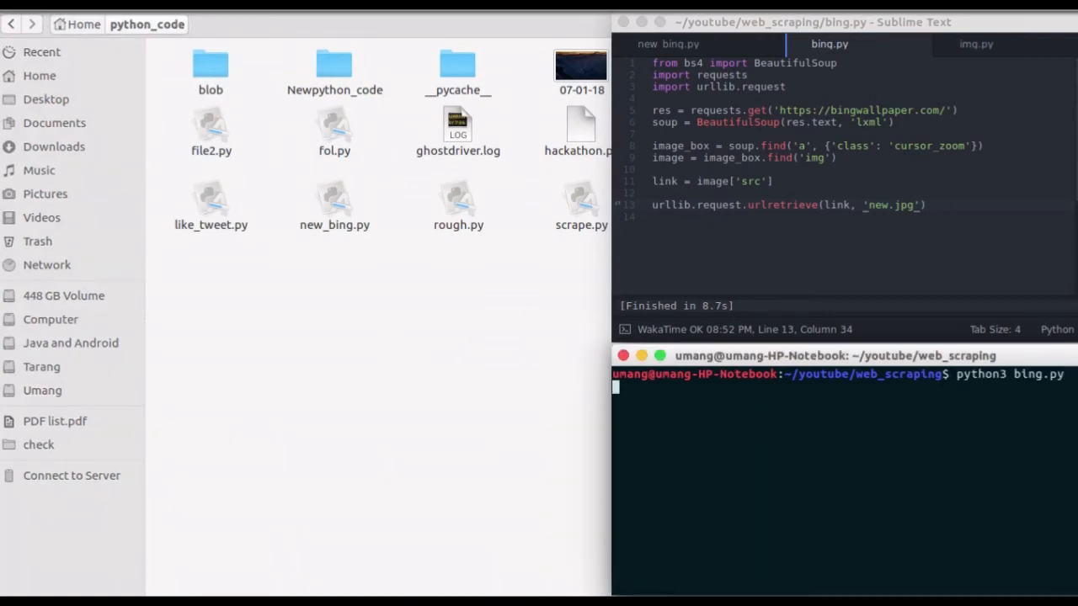
Step: Browse Home > youtube > web_scraping and open new.jpg to view the wallpaper
click(39, 76)
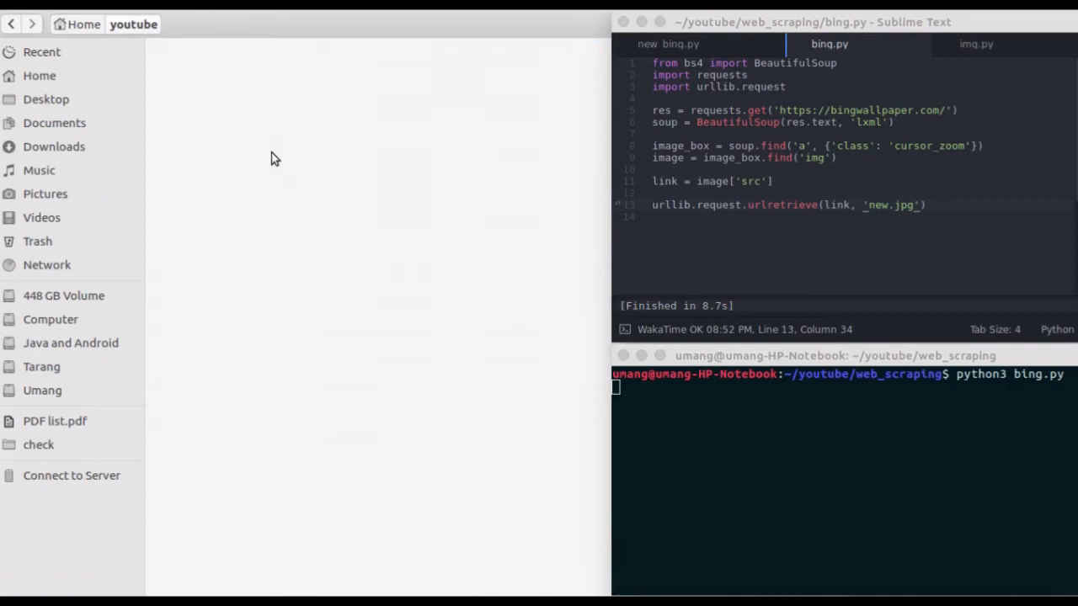
click(576, 72)
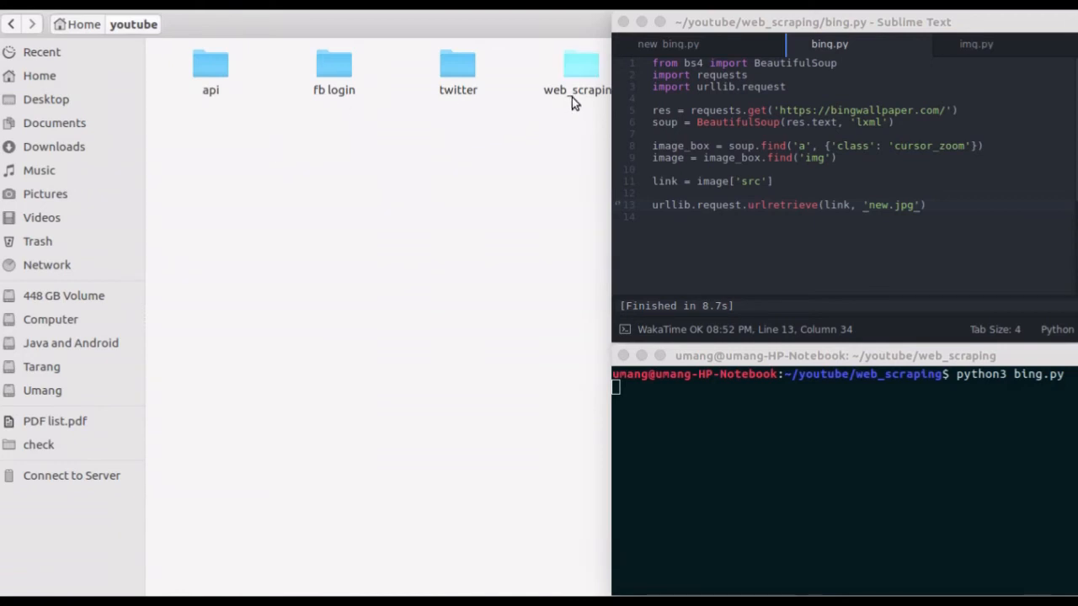
double_click(577, 71)
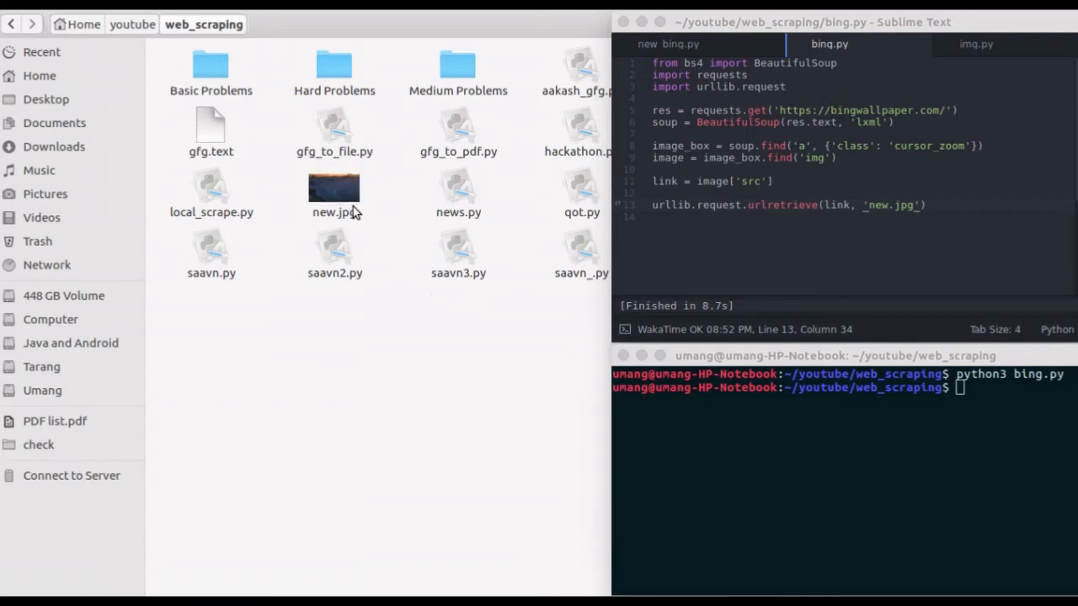
click(334, 189)
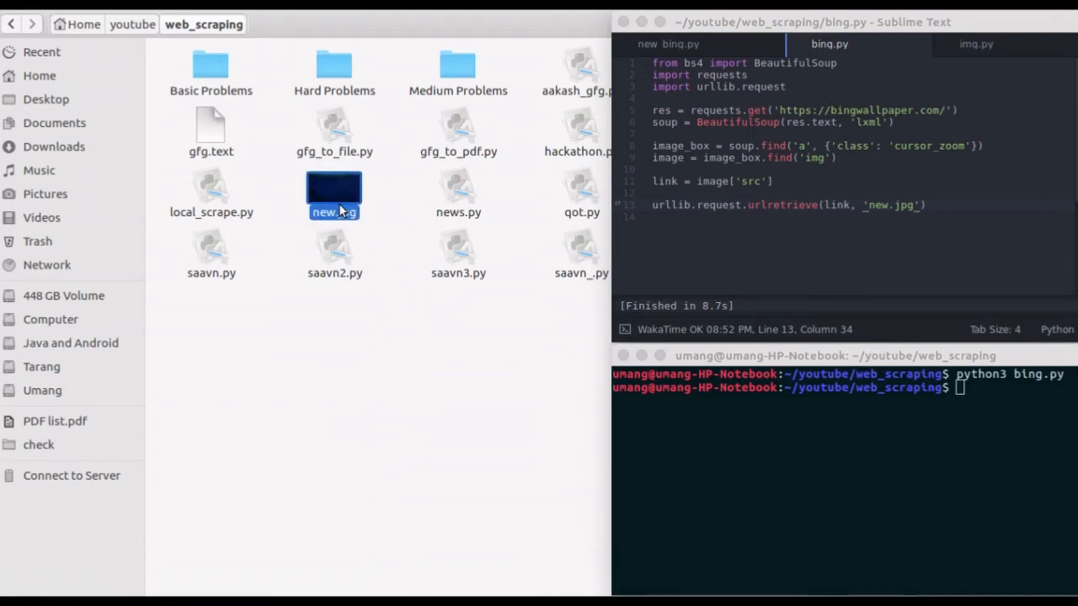
double_click(334, 194)
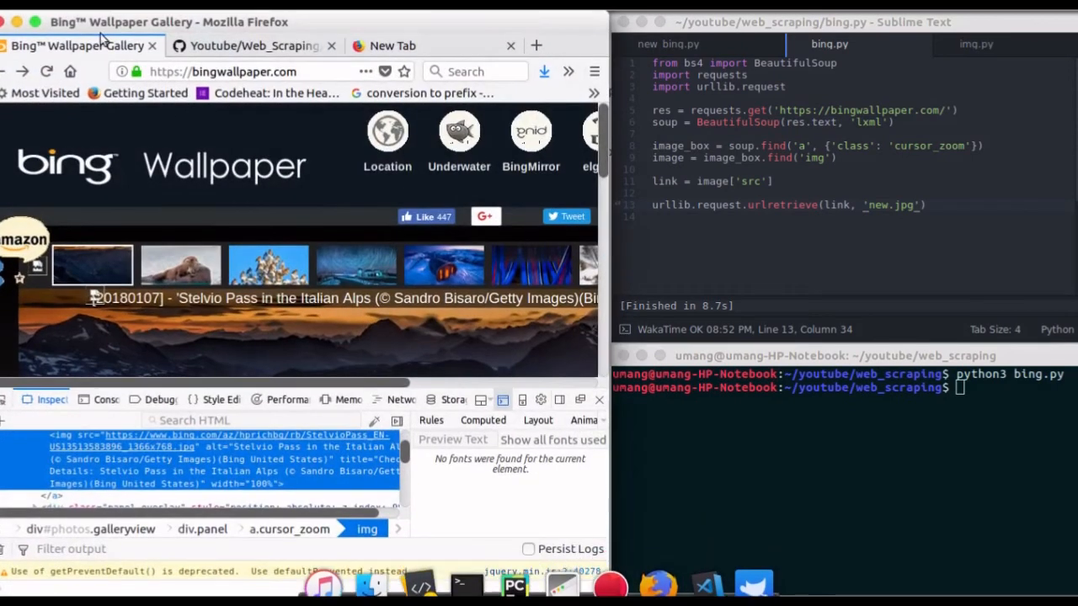
click(252, 46)
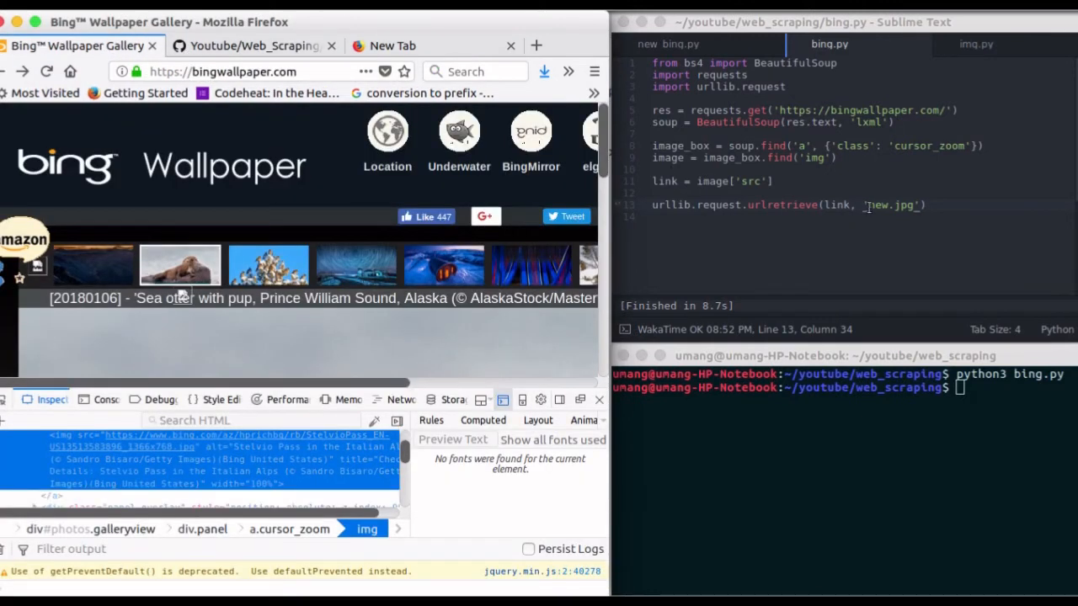
double_click(878, 204)
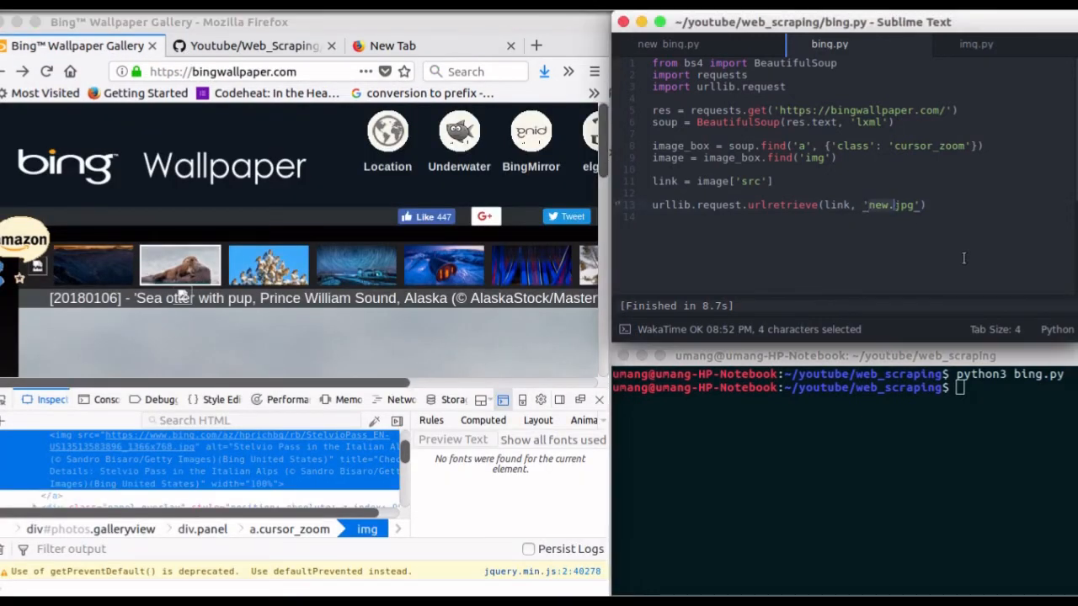
click(268, 264)
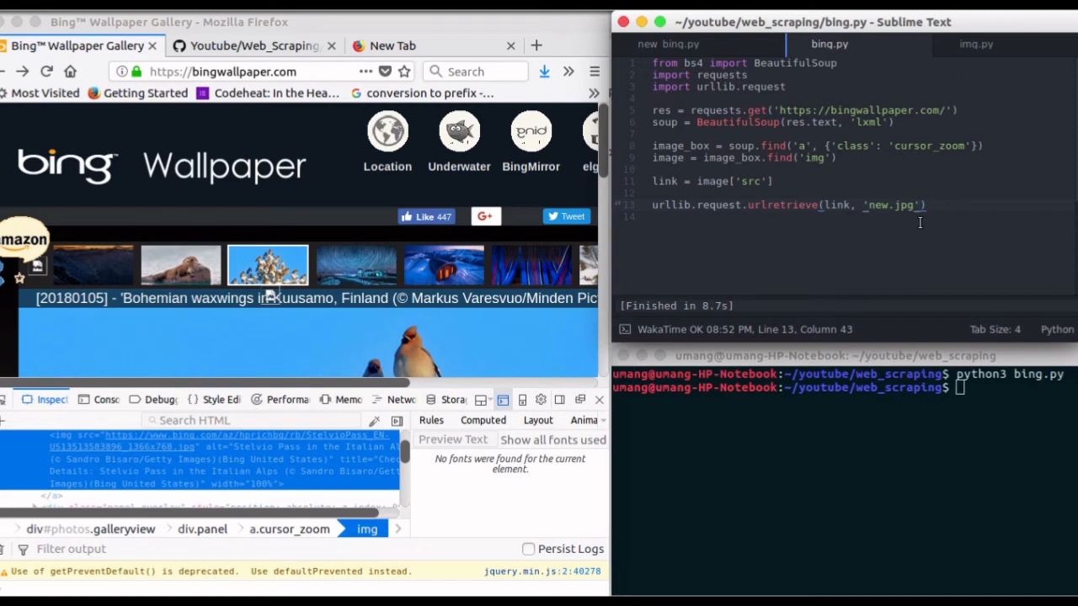
click(357, 265)
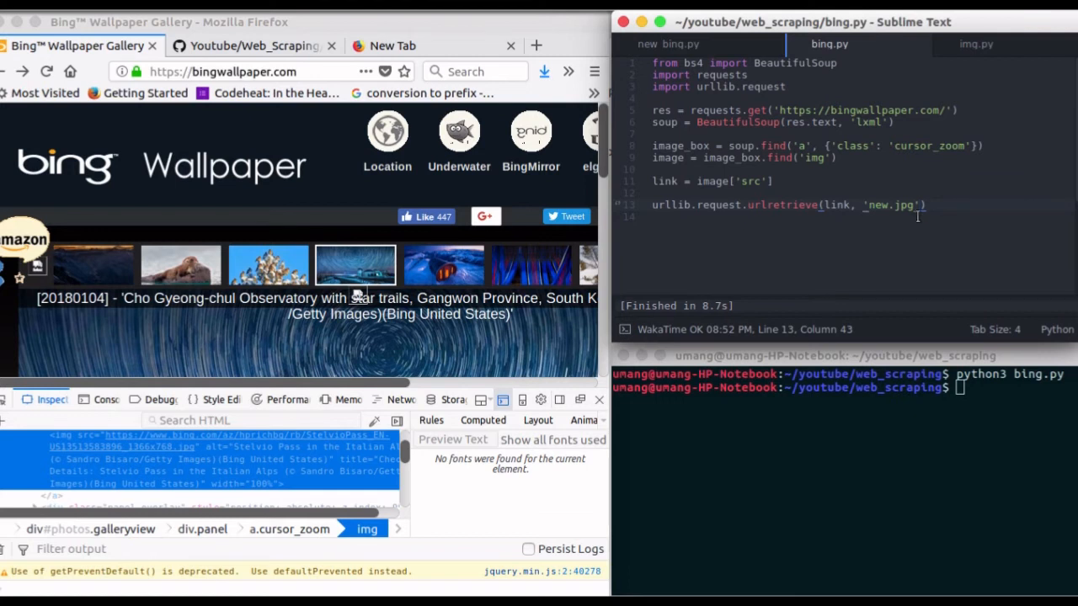
click(444, 265)
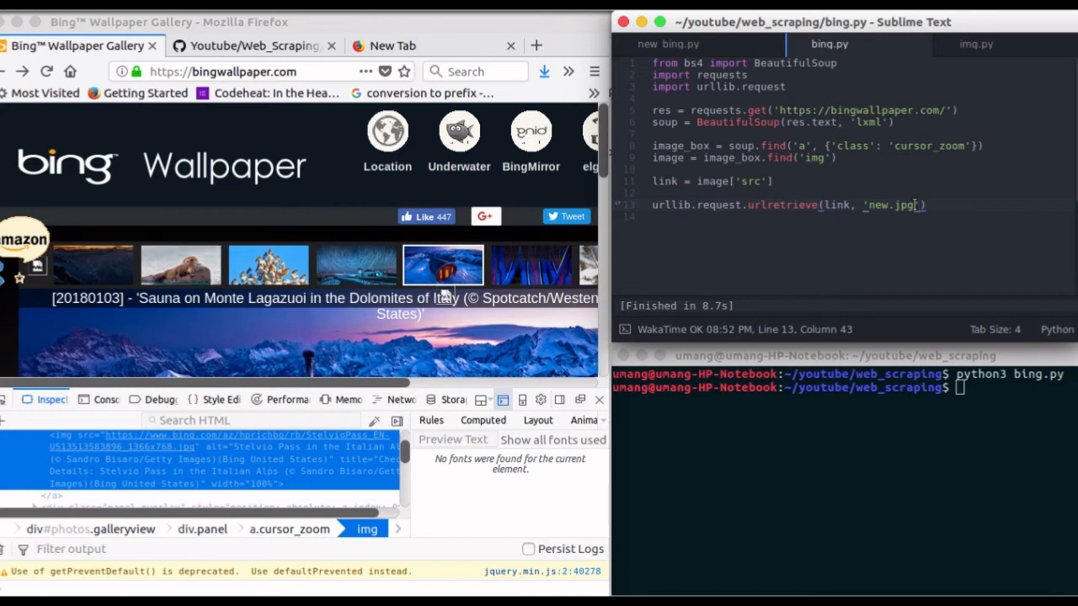
click(534, 266)
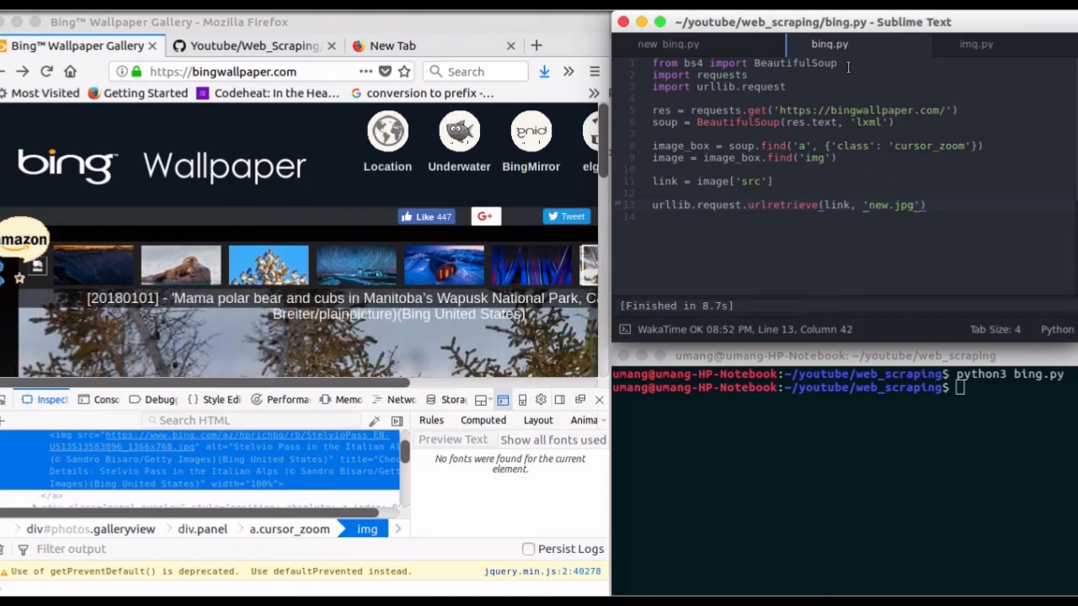
Step: Add 'from datetime import datetime as dt', comment out urlretrieve, and print(dt.now())
text(from datetime)
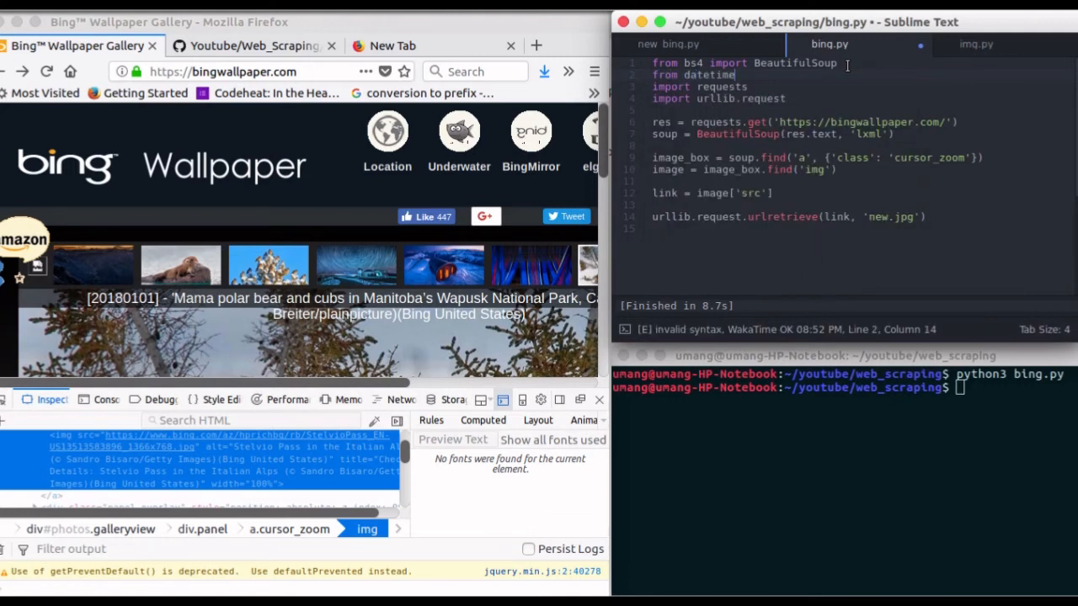
text(import)
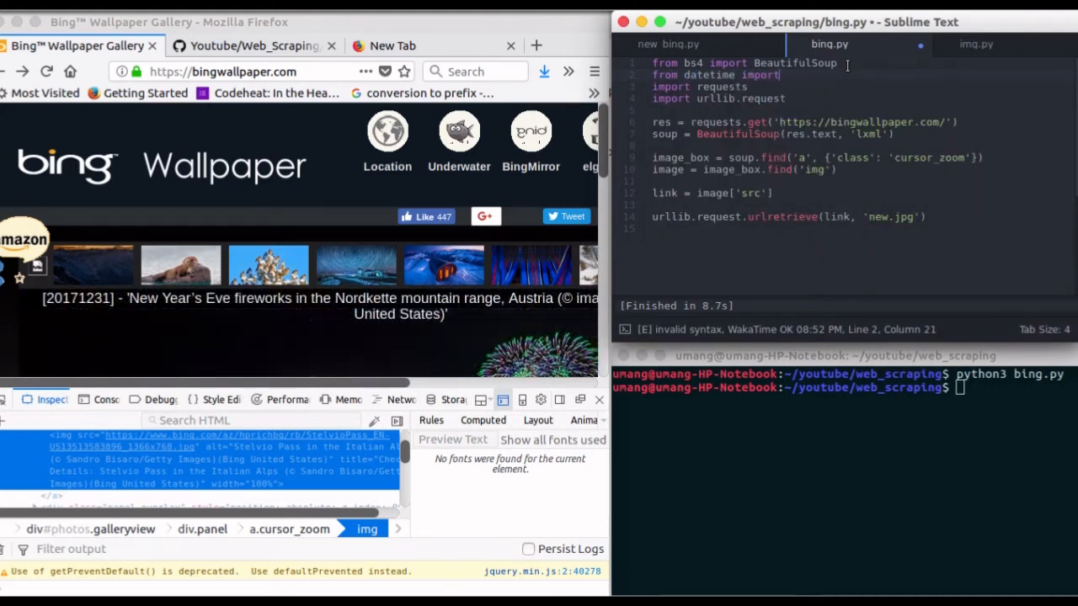
text(datetime as dt)
click(789, 217)
text(#)
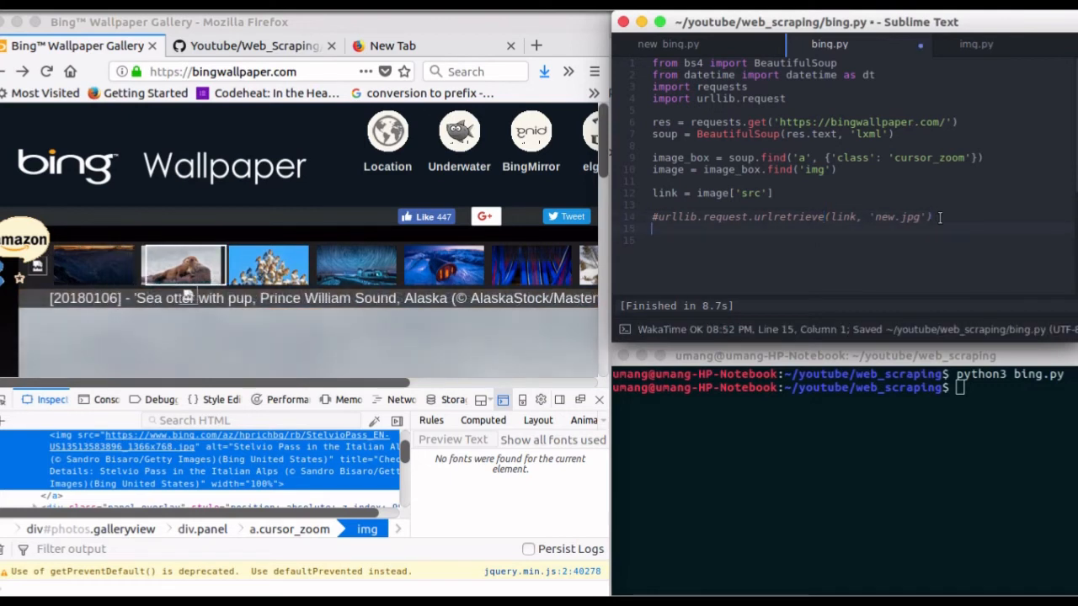
text(print())
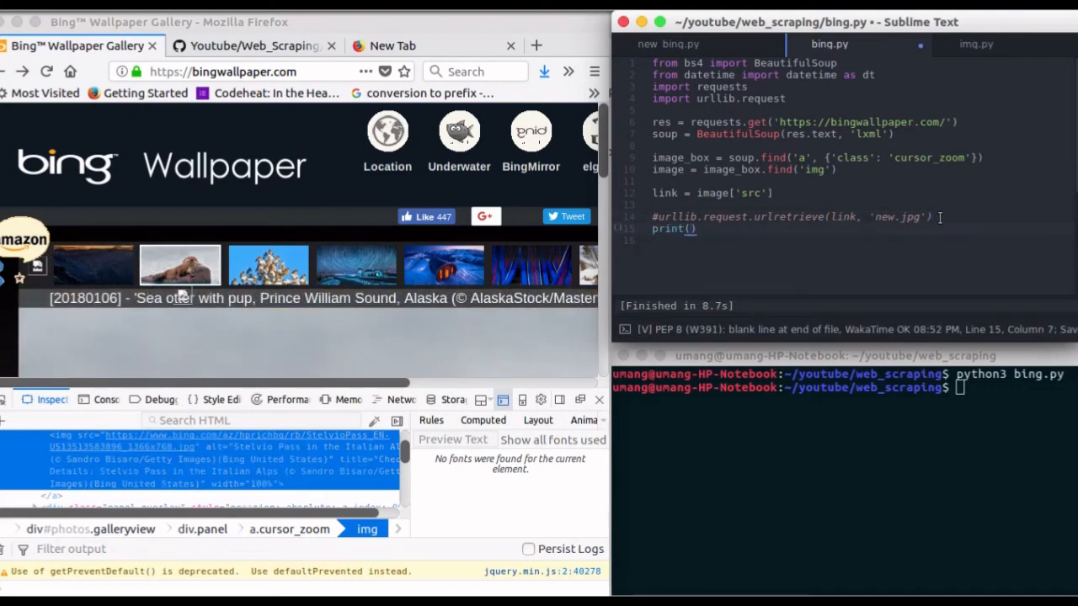
text(dt.now()
click(845, 387)
text(python3 bing.py)
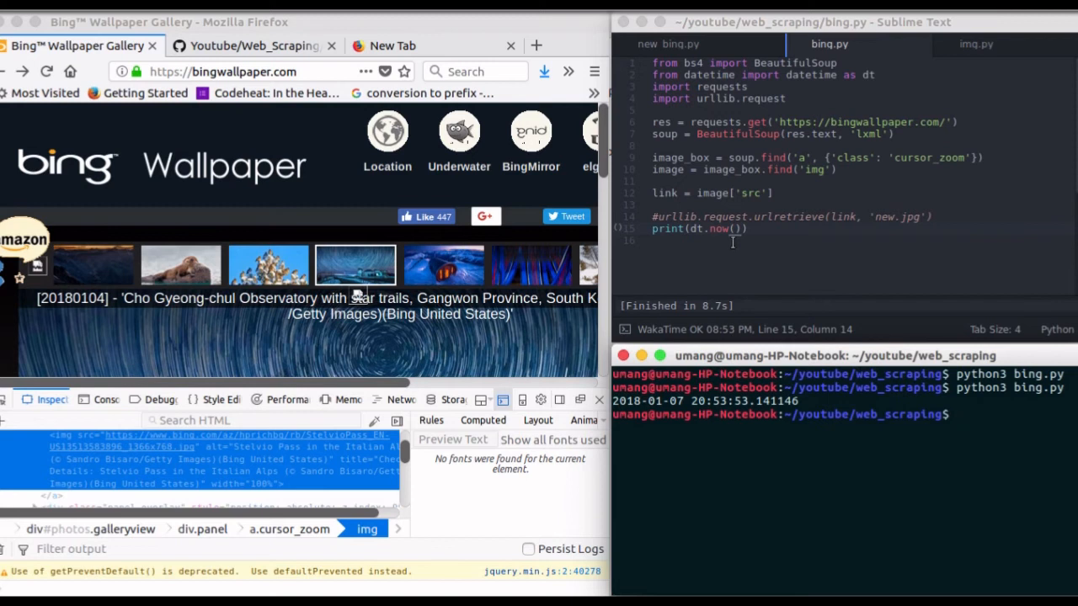
click(448, 266)
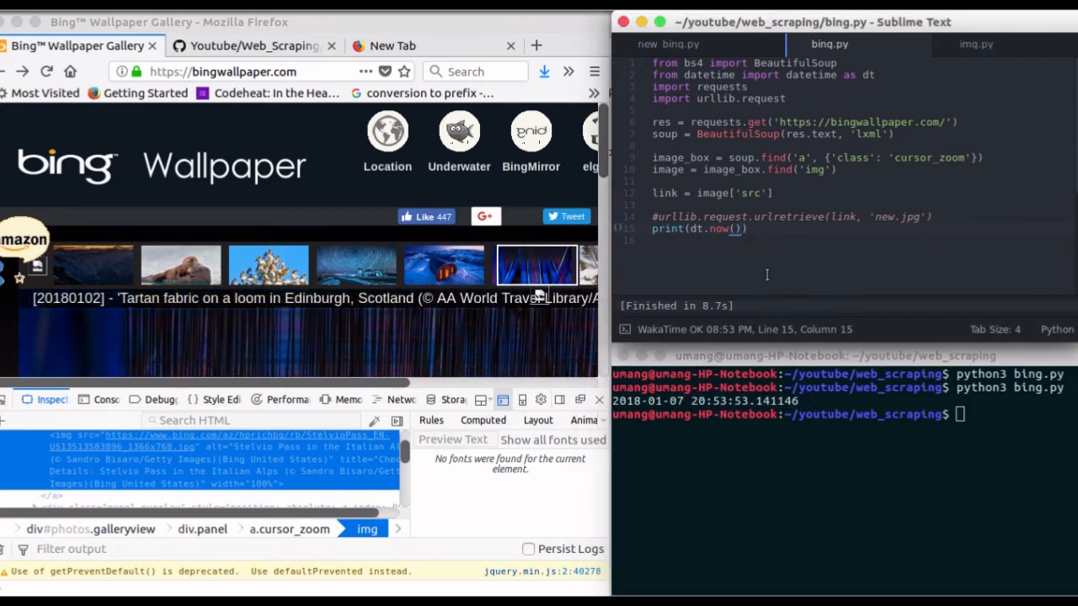
Step: Set filename = dt.now().strftime('%d-%m-%y'), print filename, and run the script
double_click(717, 228)
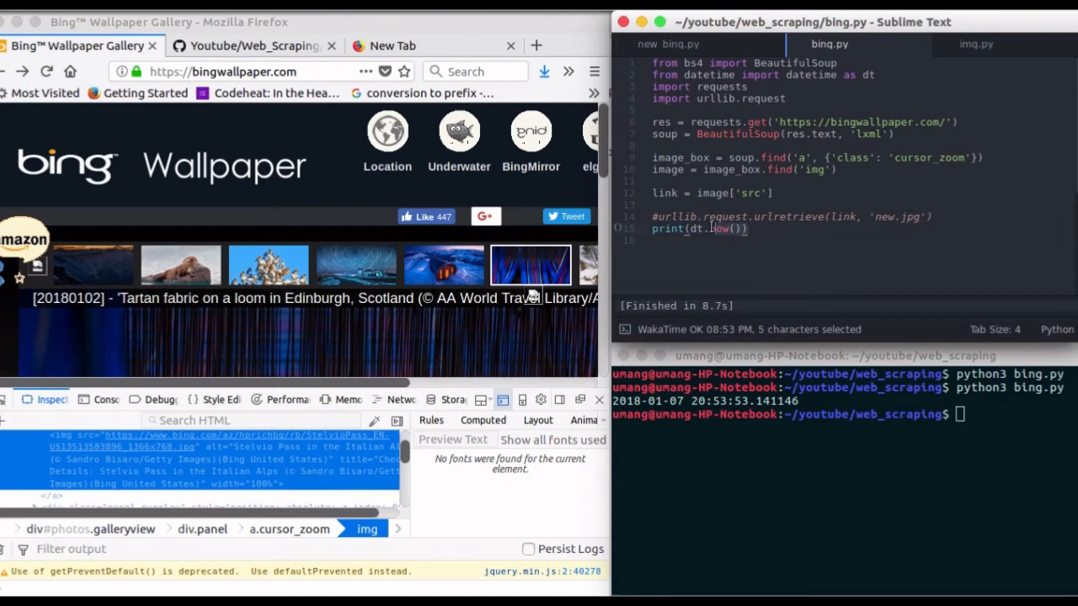
text(filename = dt.)
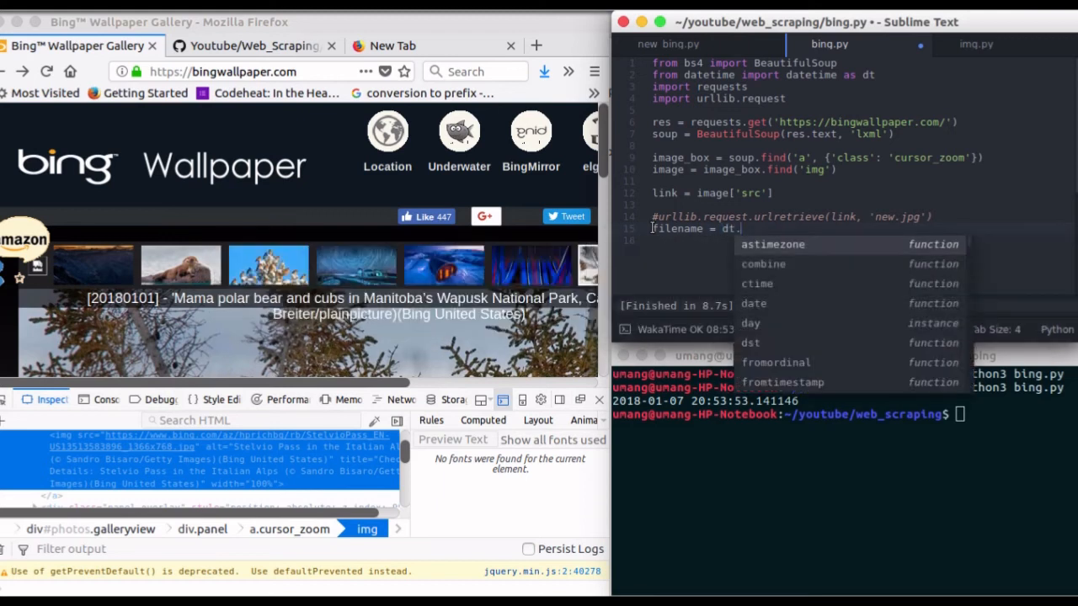
text(now().)
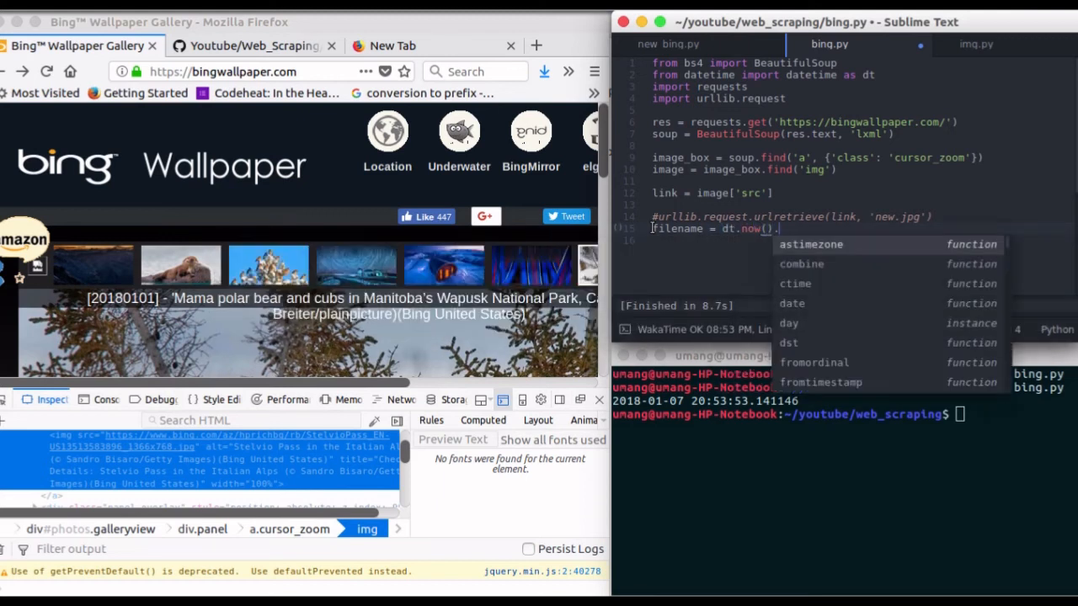
text(.strftime())
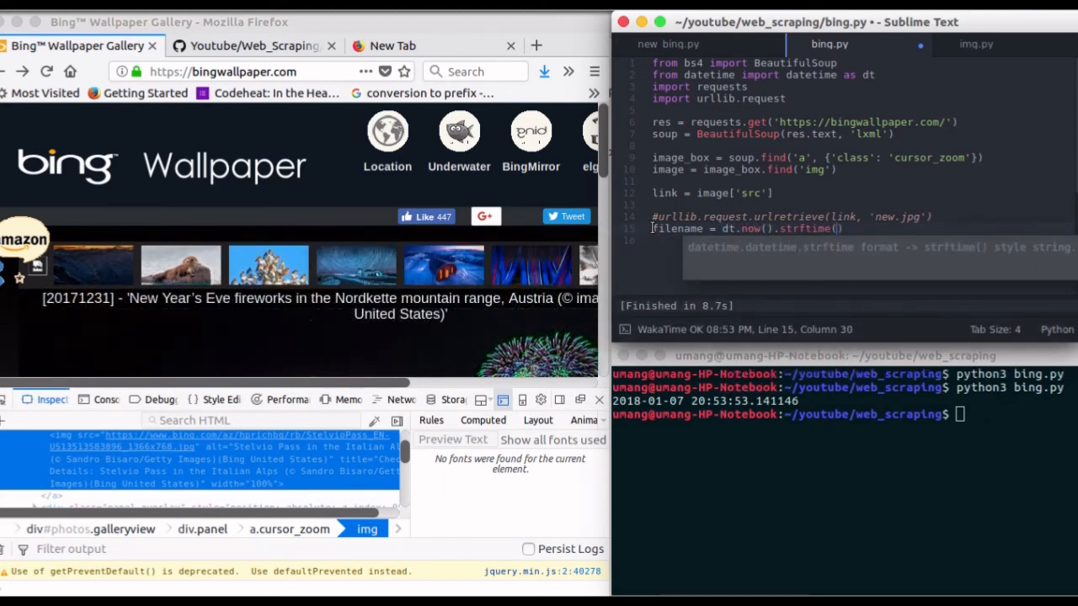
text(')
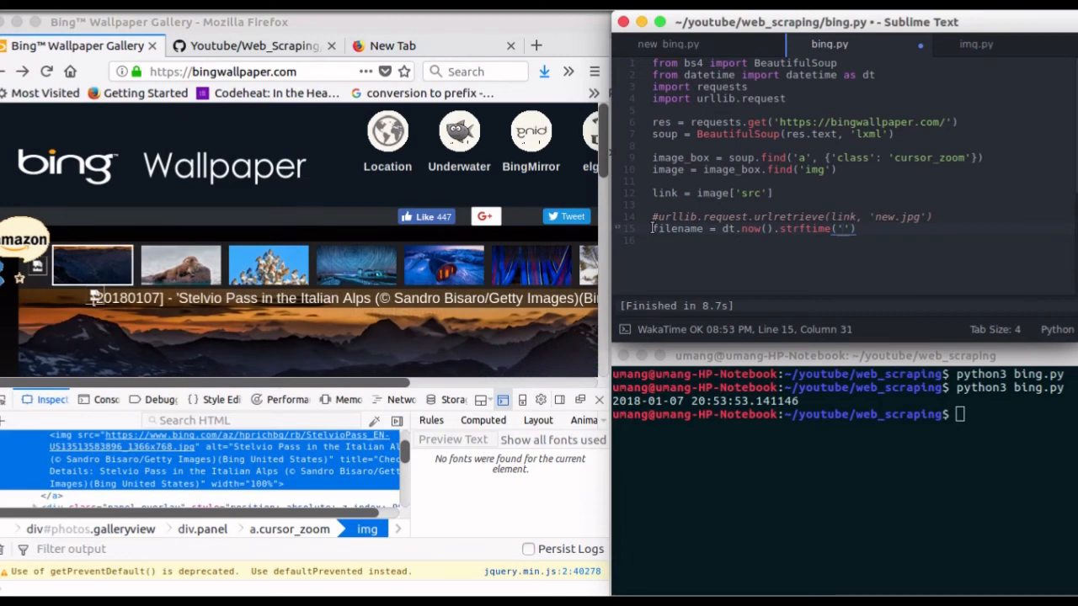
click(180, 264)
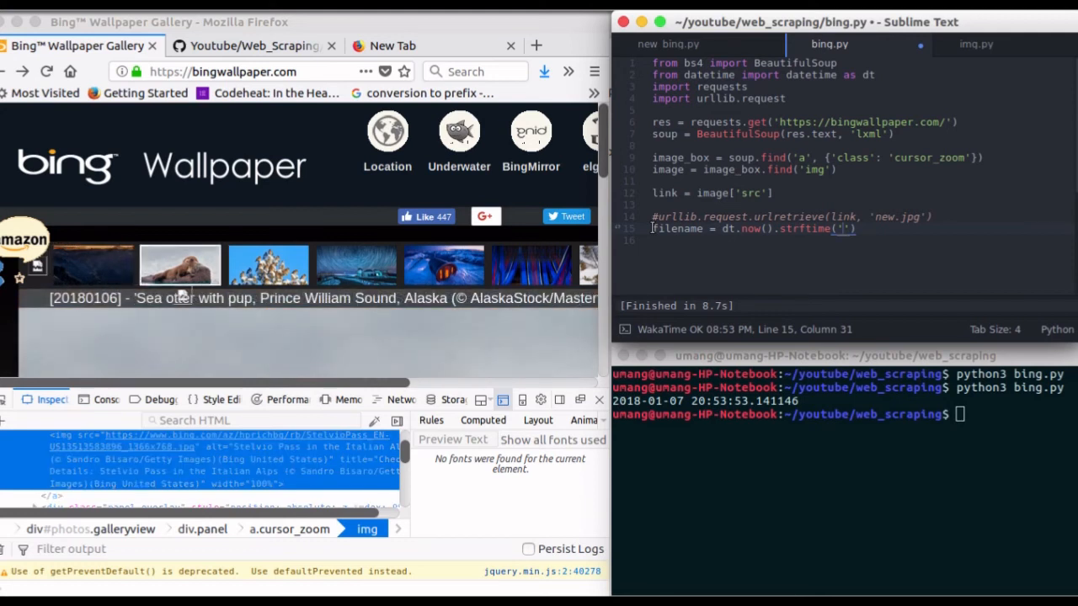
text(%d-%m)
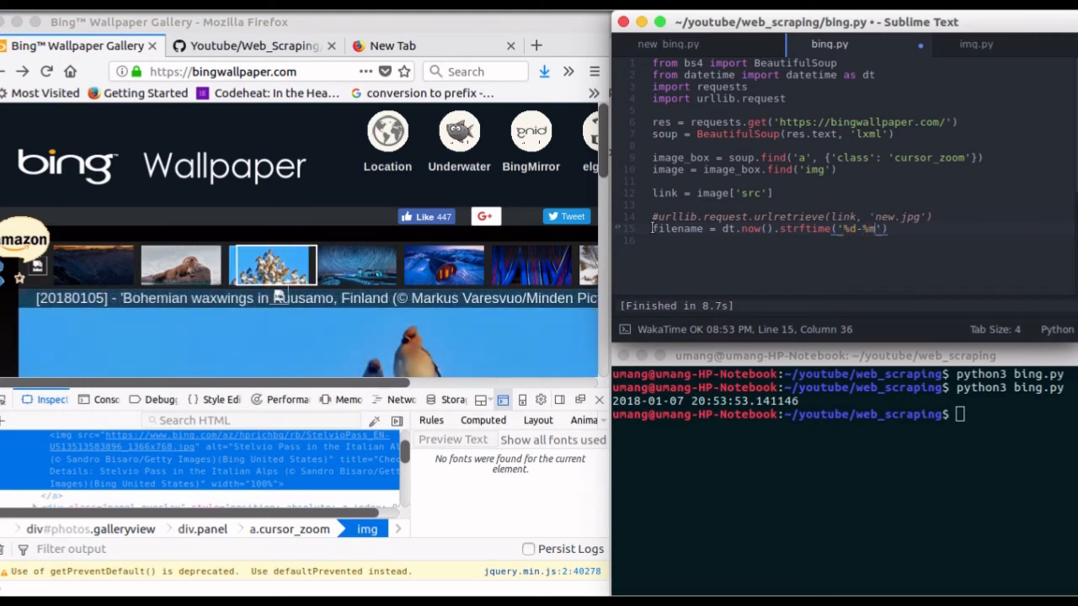
text(-%y)
click(860, 240)
text(print()
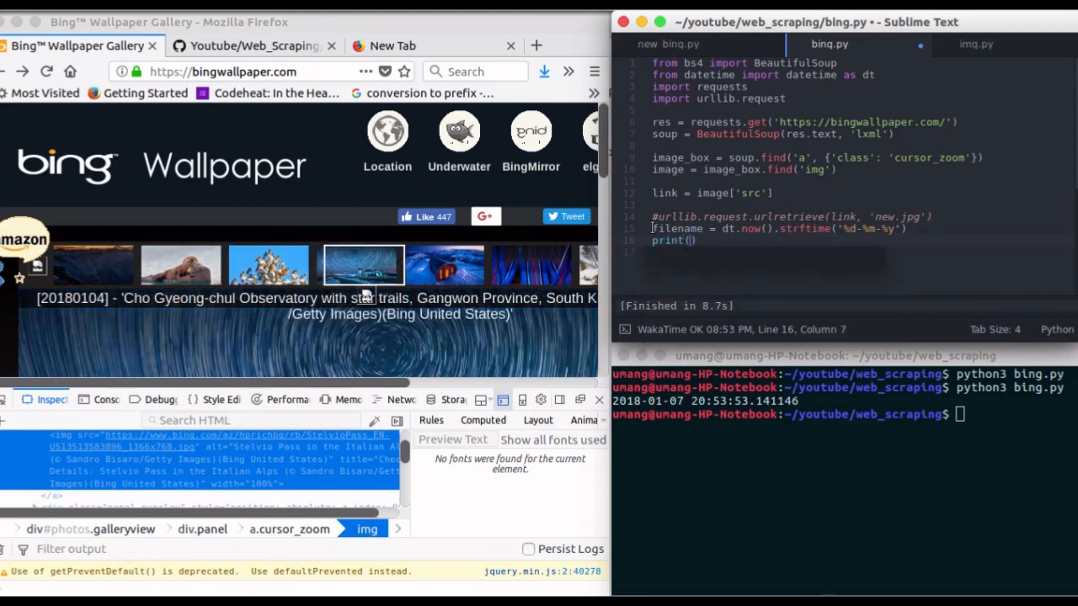
text(filename)
click(845, 414)
text(python3 bing.py)
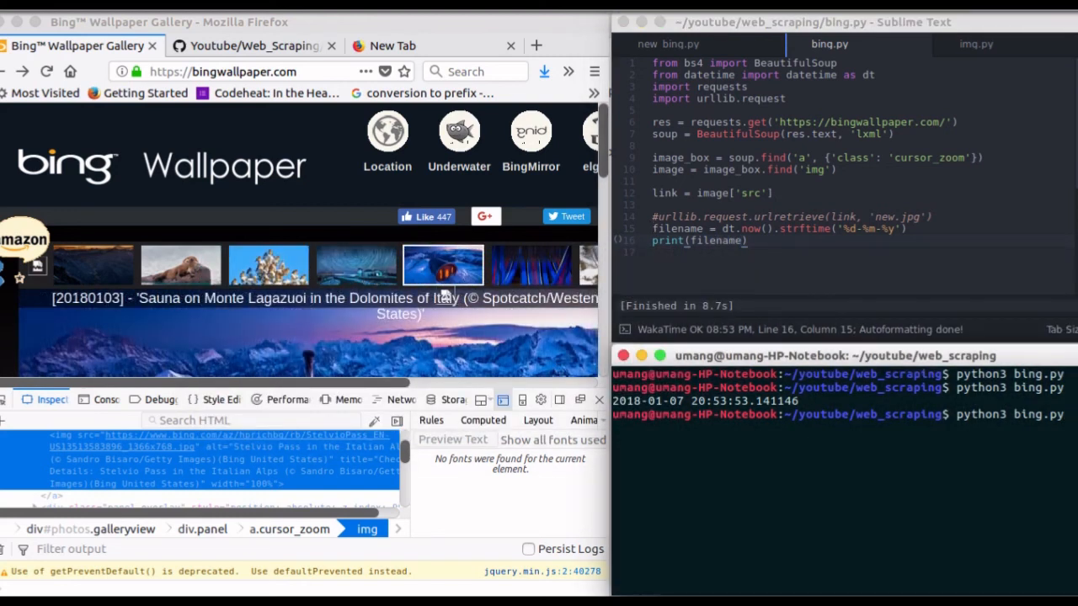
key(Return)
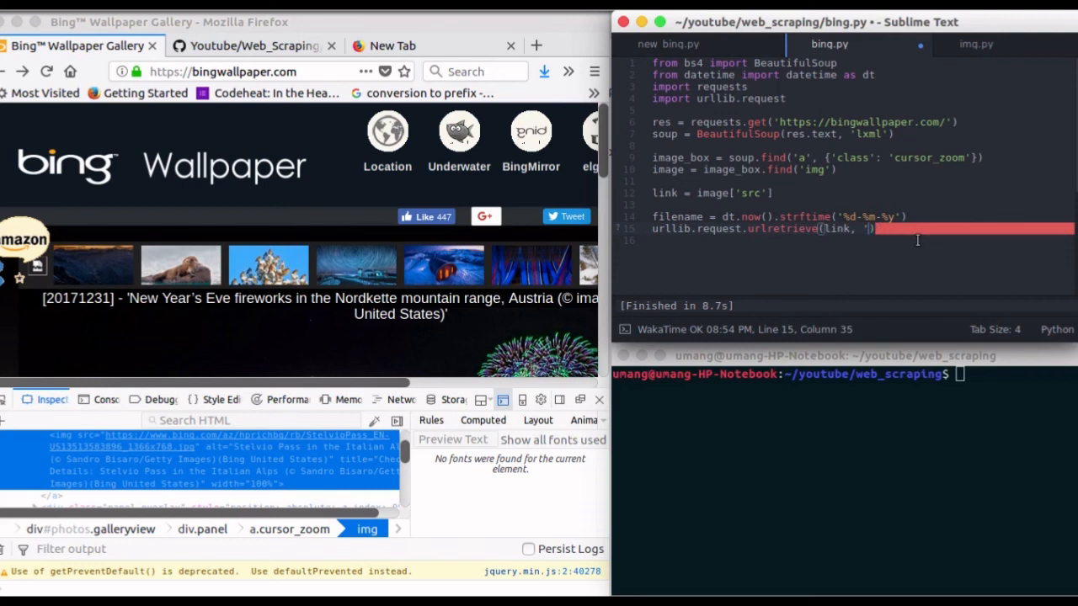
Step: Uncomment urlretrieve and pass filename in place of 'new.jpg'
text(filename)
click(844, 373)
text(python3 bing.py)
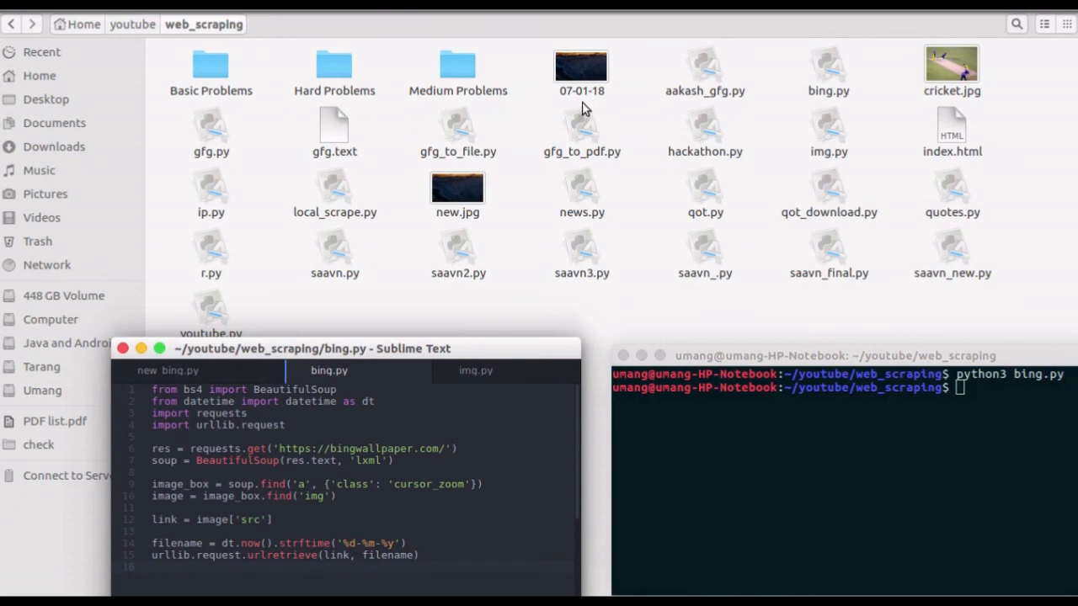
mouse_move(604, 99)
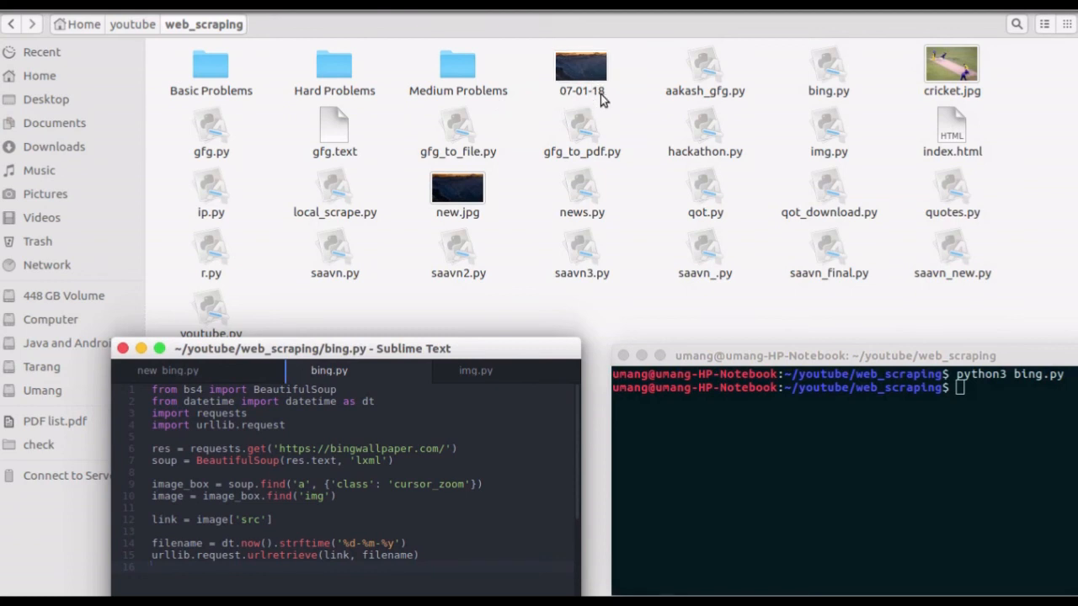
mouse_move(592, 83)
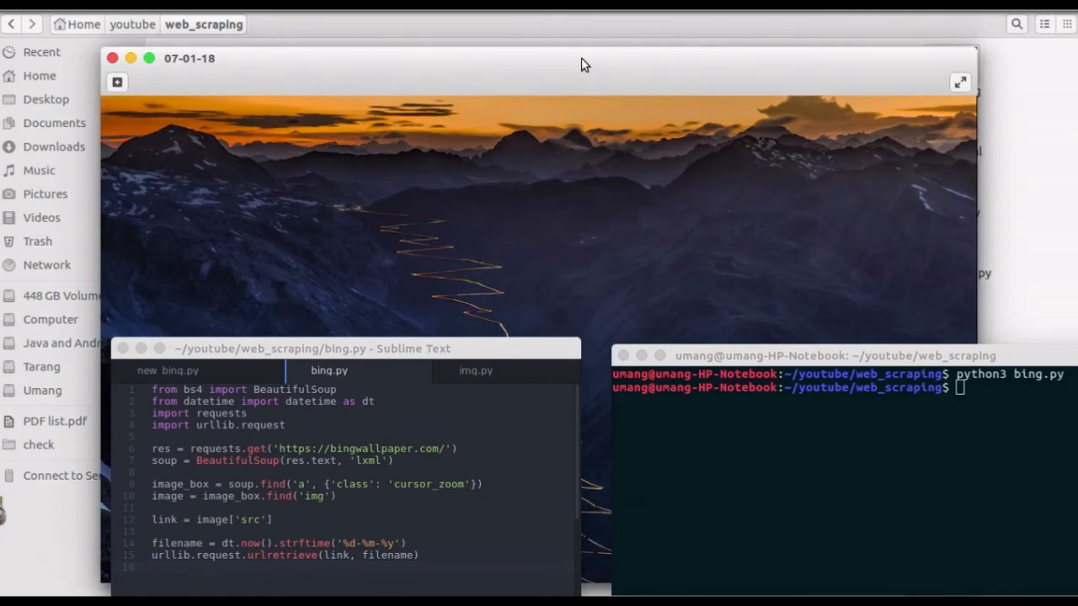
Step: Preview the 07-01-18 mountain road wallpaper, close it, and drag Sublime Text back
drag(586, 65, 580, 29)
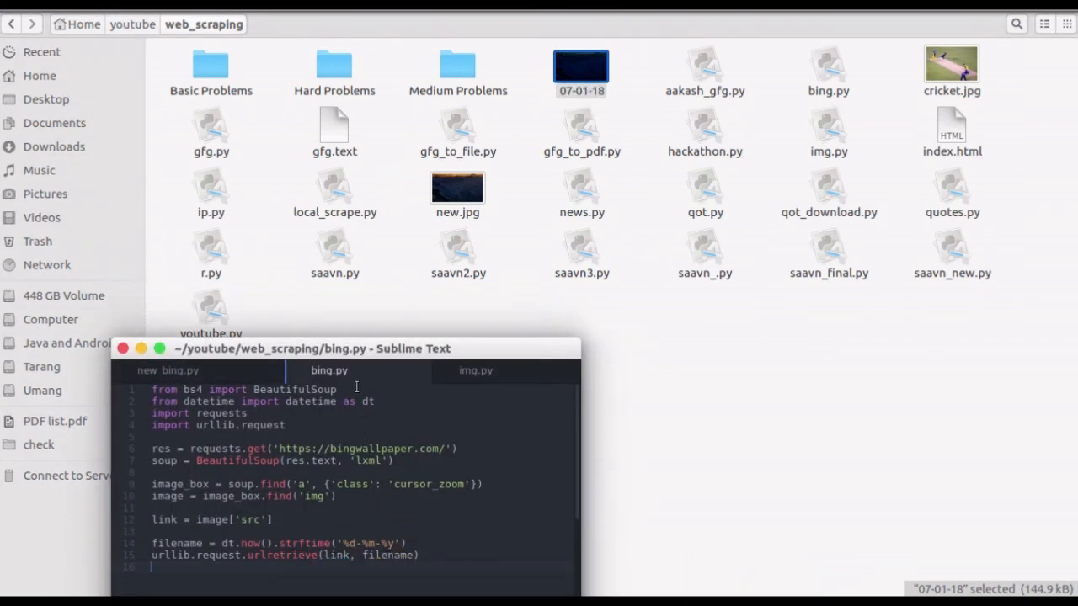
drag(312, 348, 851, 21)
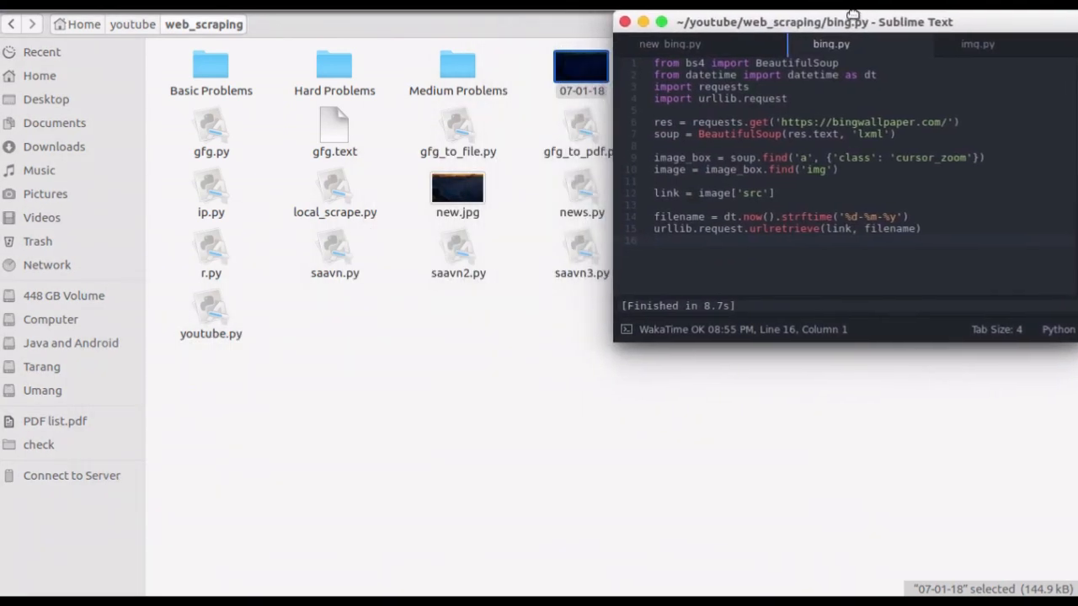